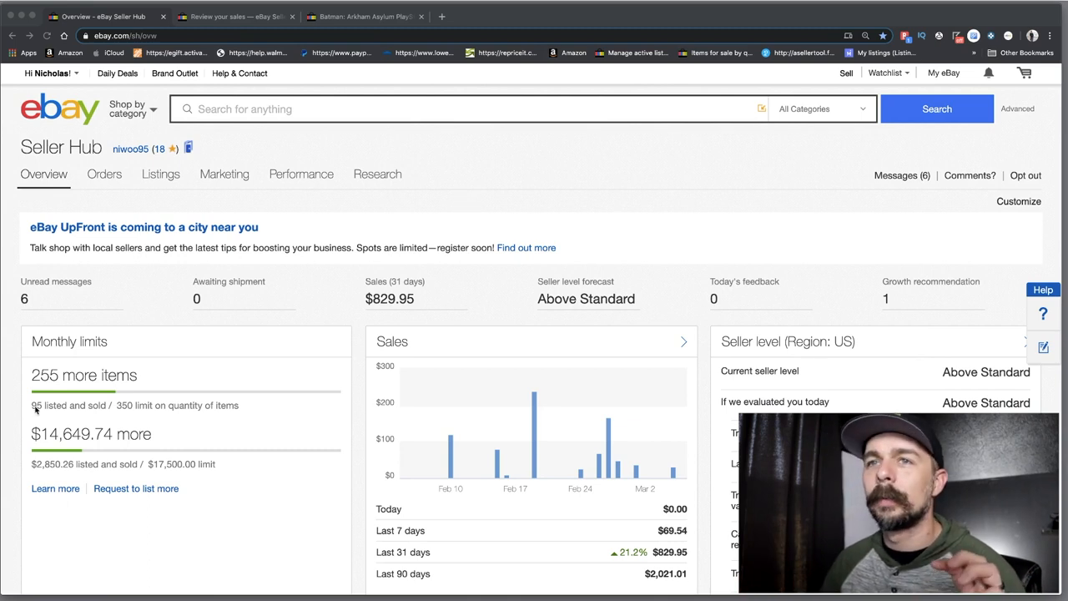
Scroll the Overview past Monthly limits, Sales and Seller level to the Orders, Listings and Feedback cards
scroll(down, 3)
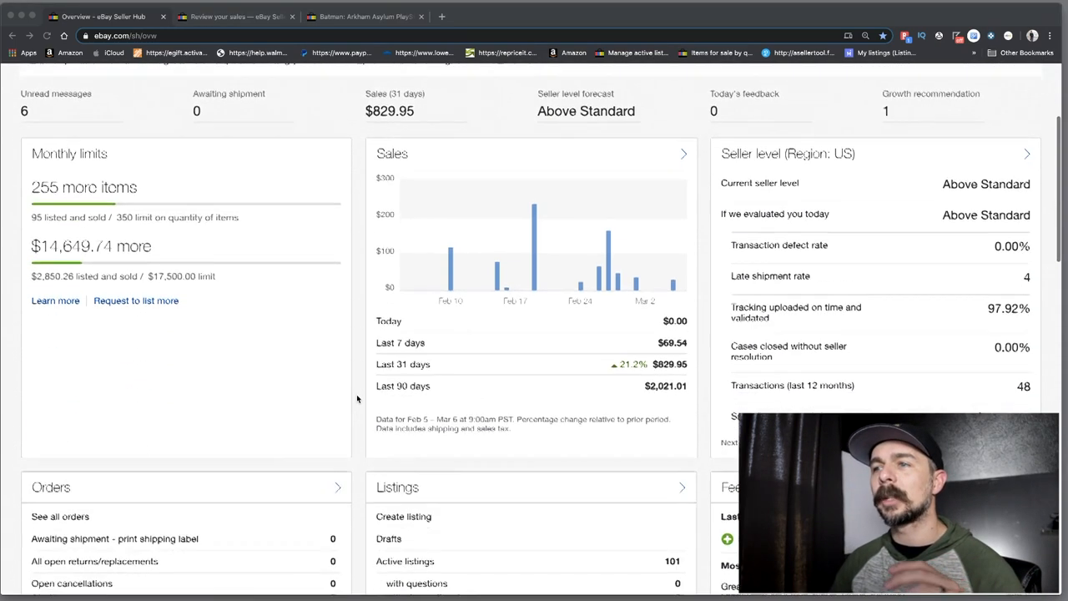
scroll(down, 3)
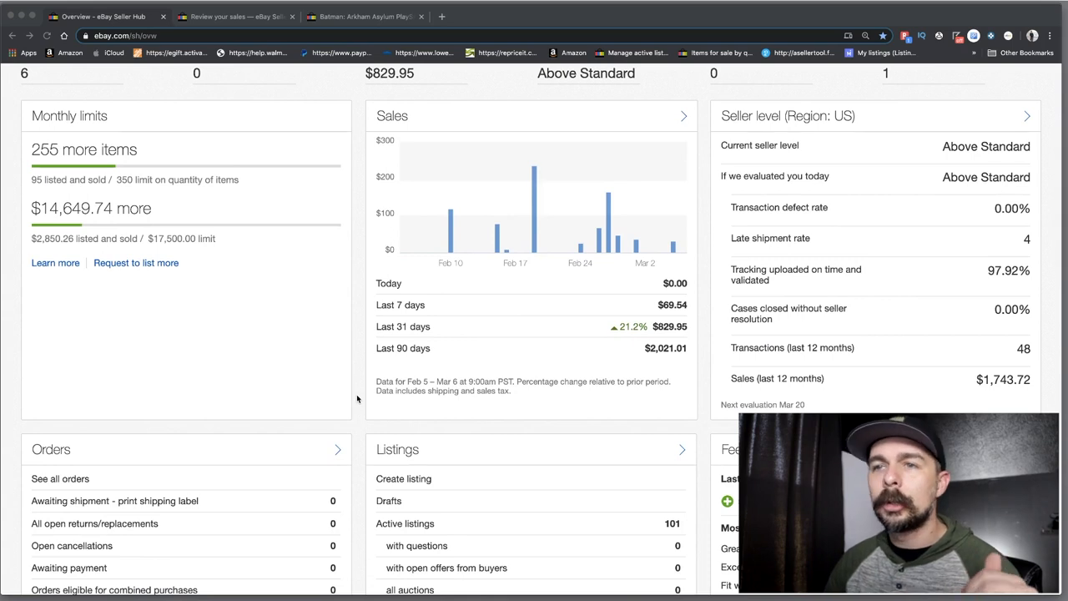
scroll(down, 3)
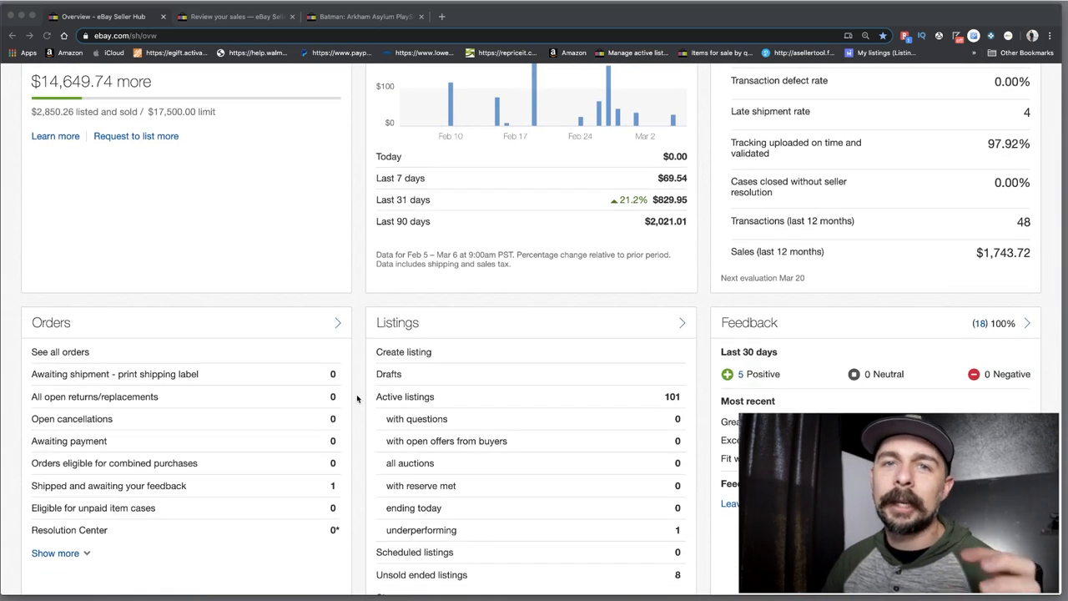
scroll(down, 3)
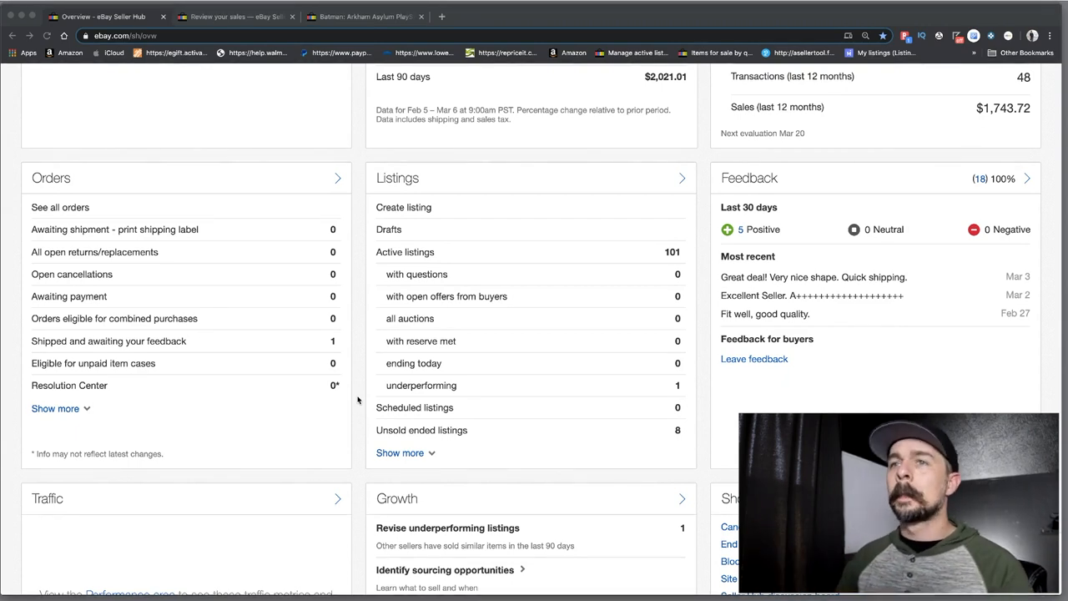
scroll(up, 3)
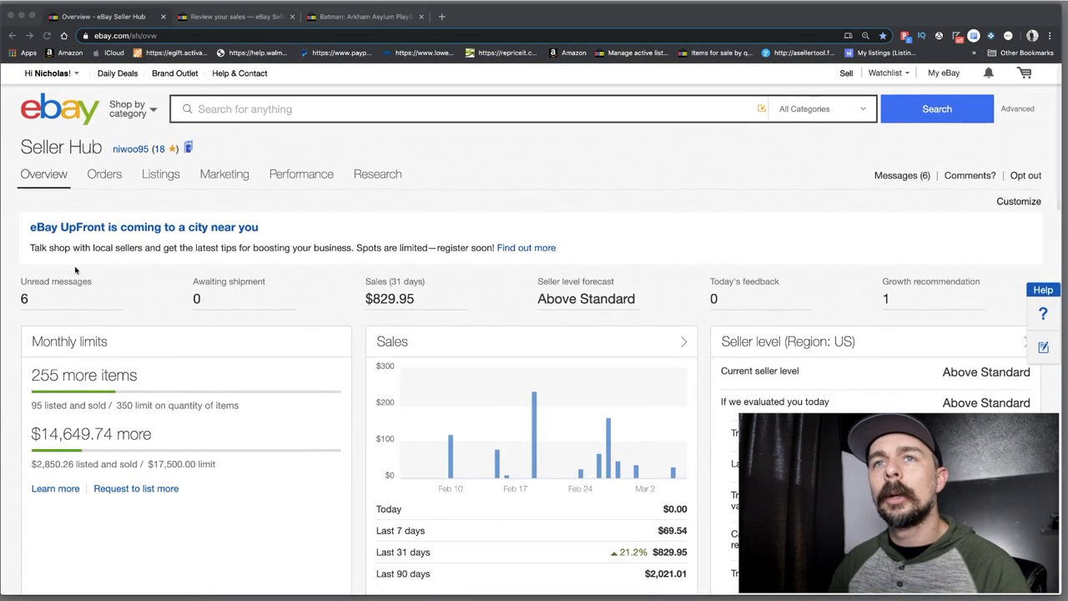
mouse_move(434, 332)
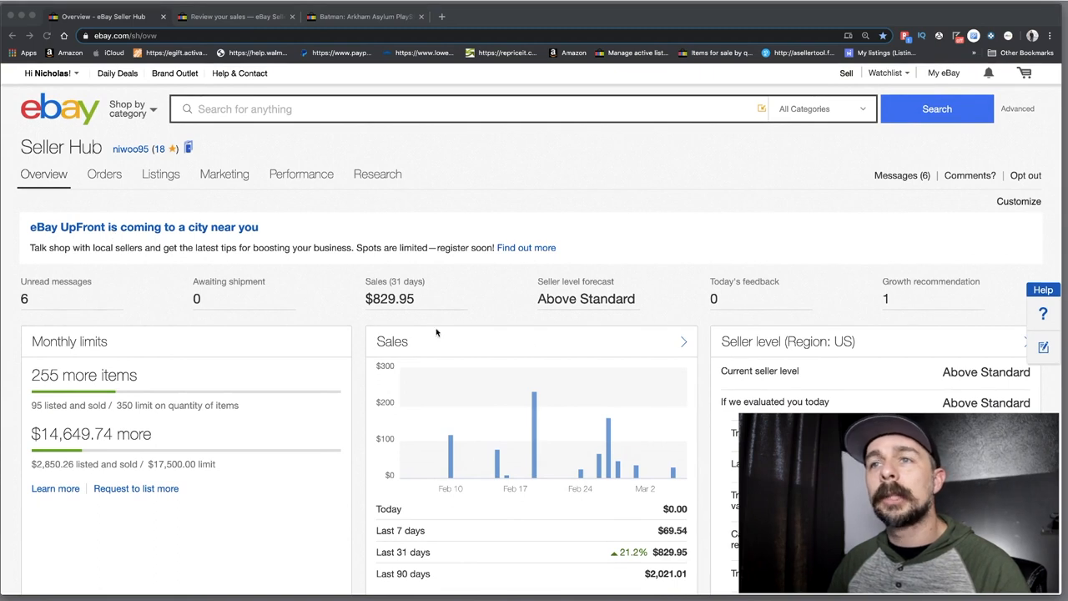
mouse_move(401, 307)
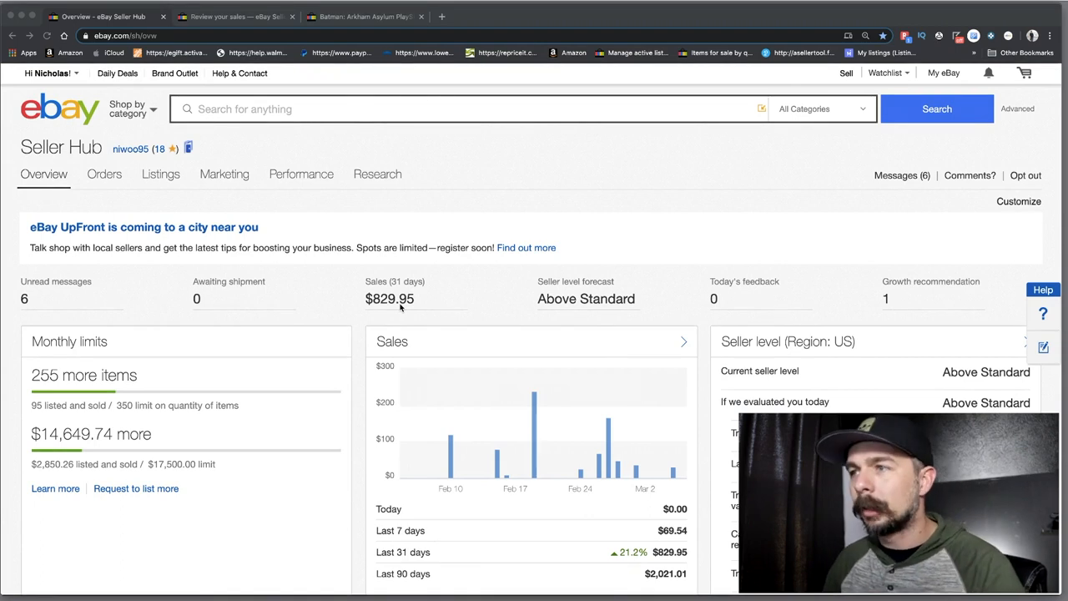
scroll(down, 3)
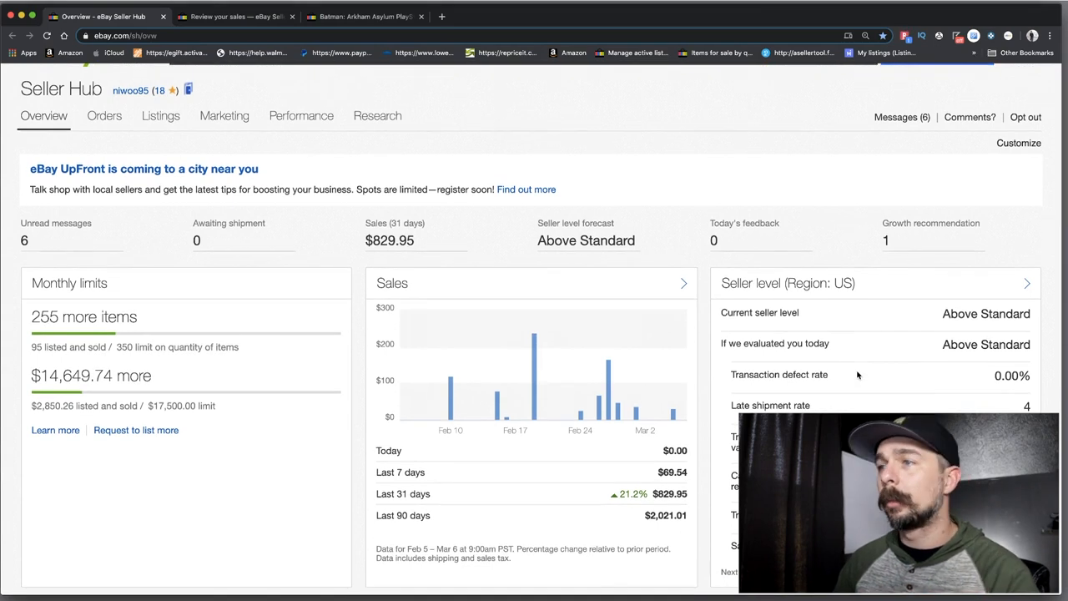
mouse_move(807, 386)
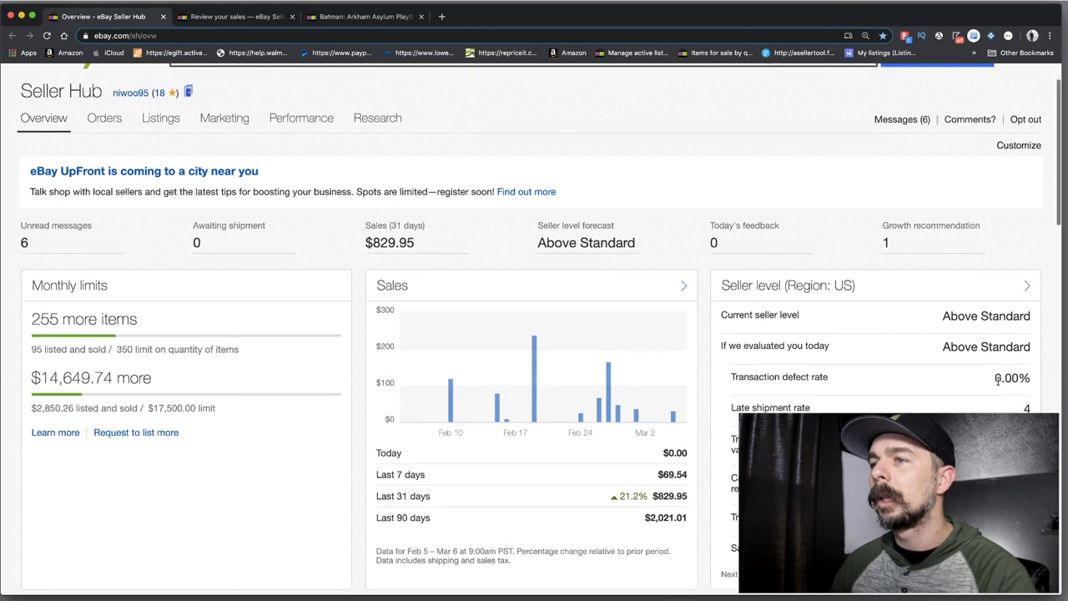
scroll(down, 3)
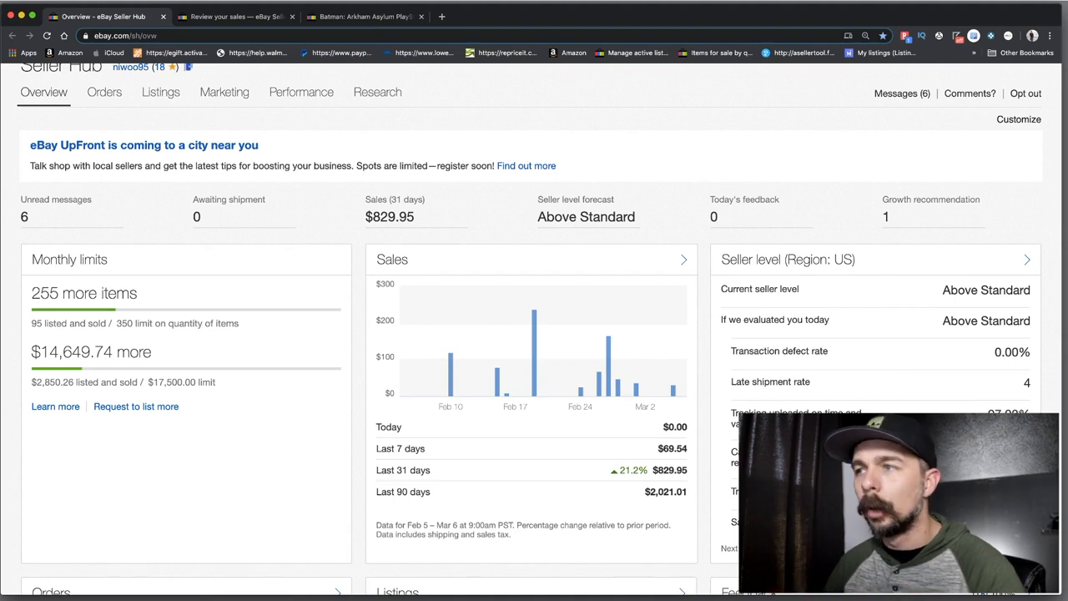
scroll(down, 3)
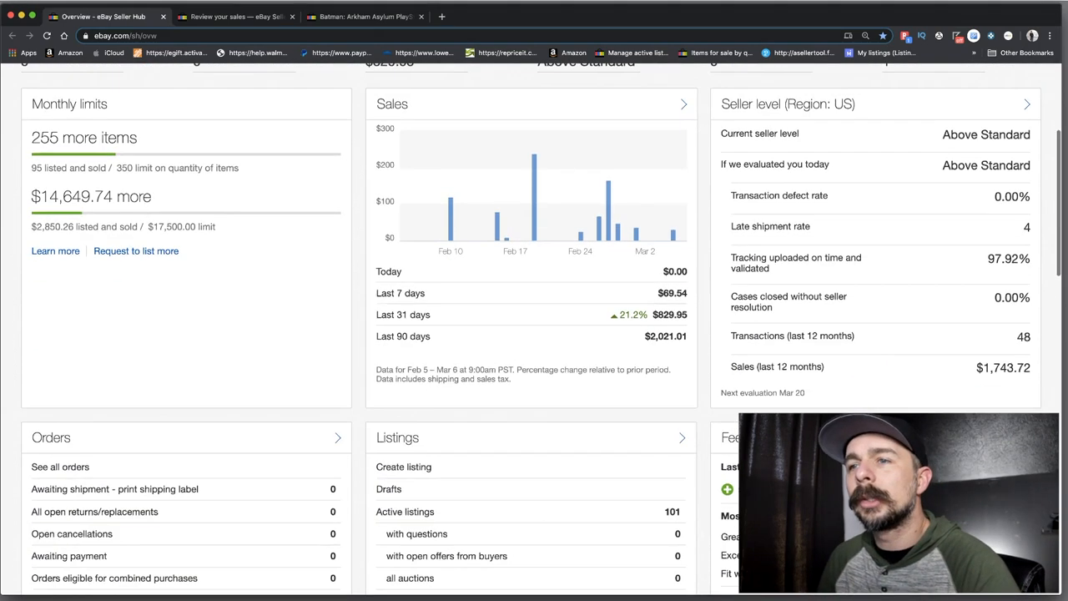
scroll(down, 3)
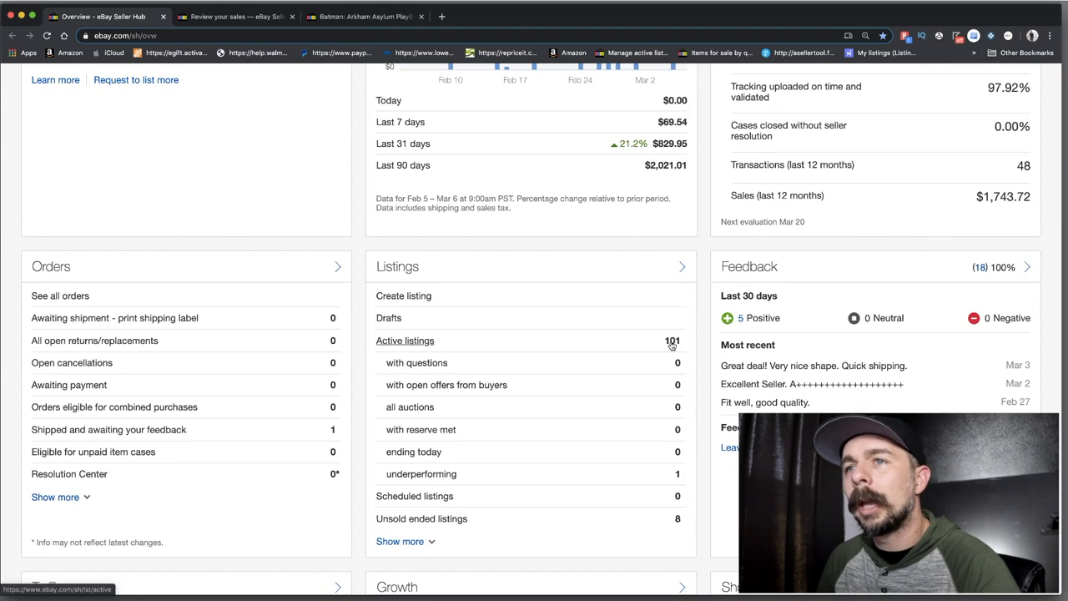
scroll(down, 3)
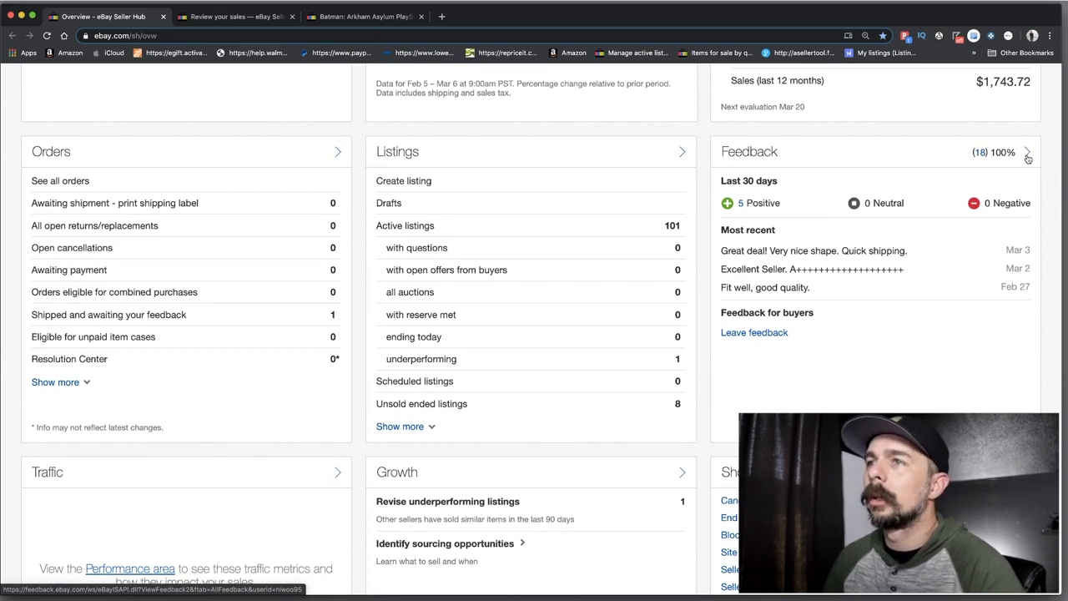
click(441, 16)
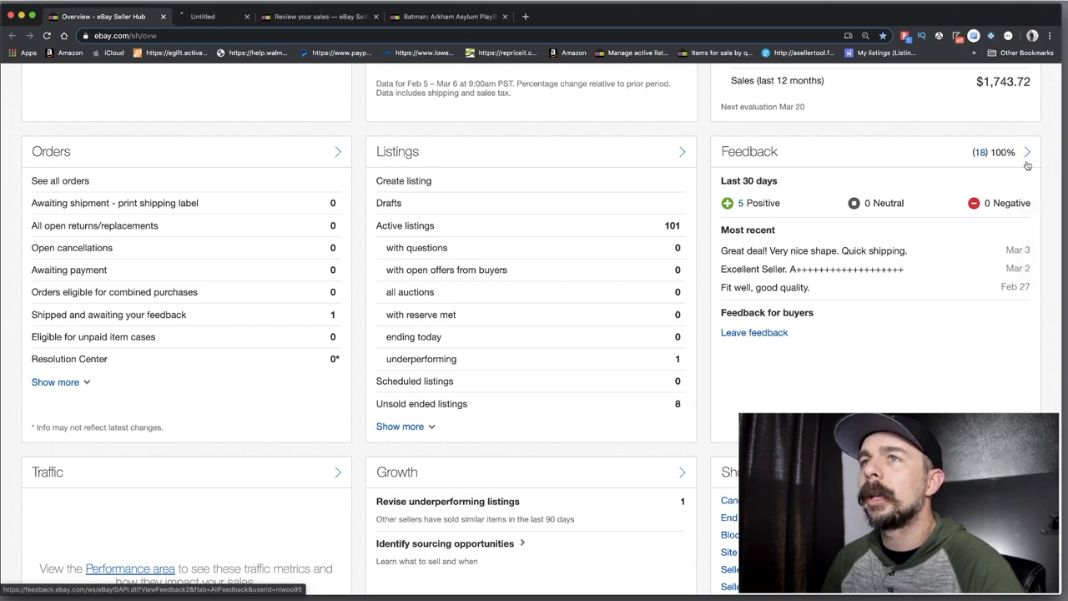
click(1027, 152)
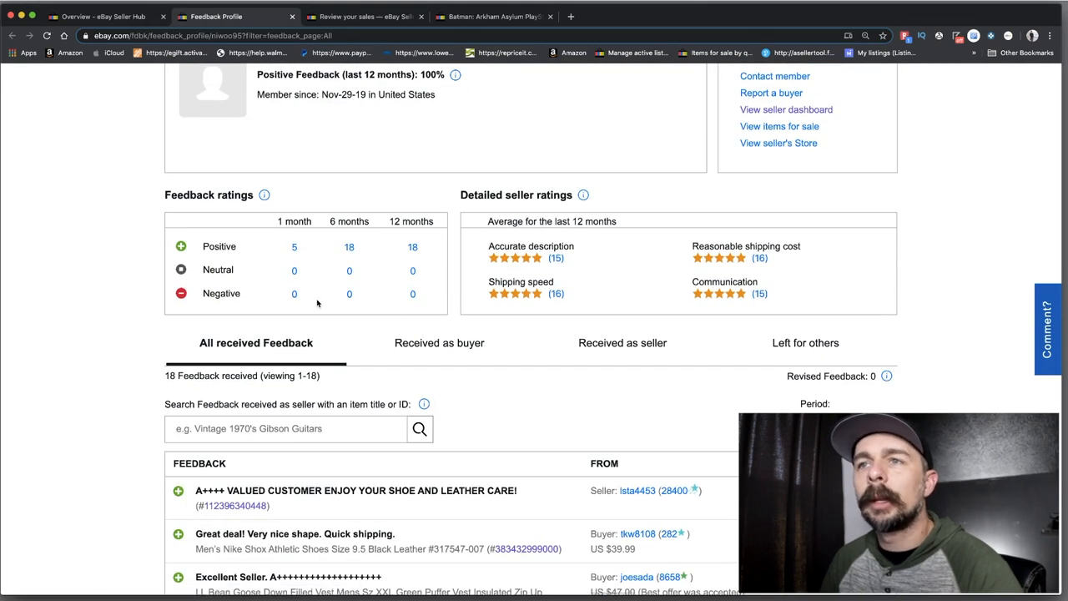
scroll(down, 3)
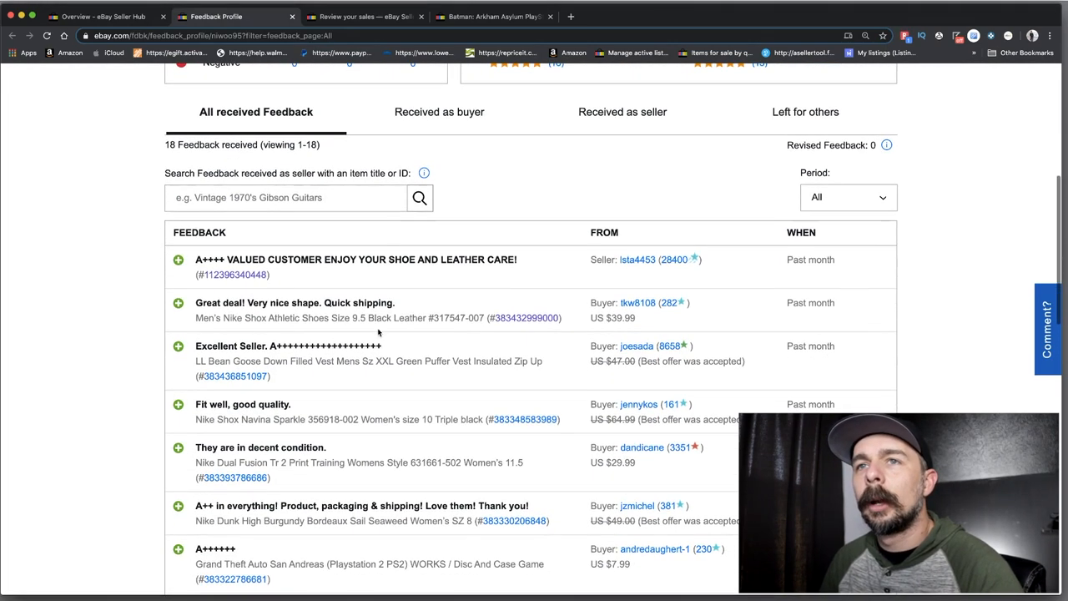
scroll(down, 3)
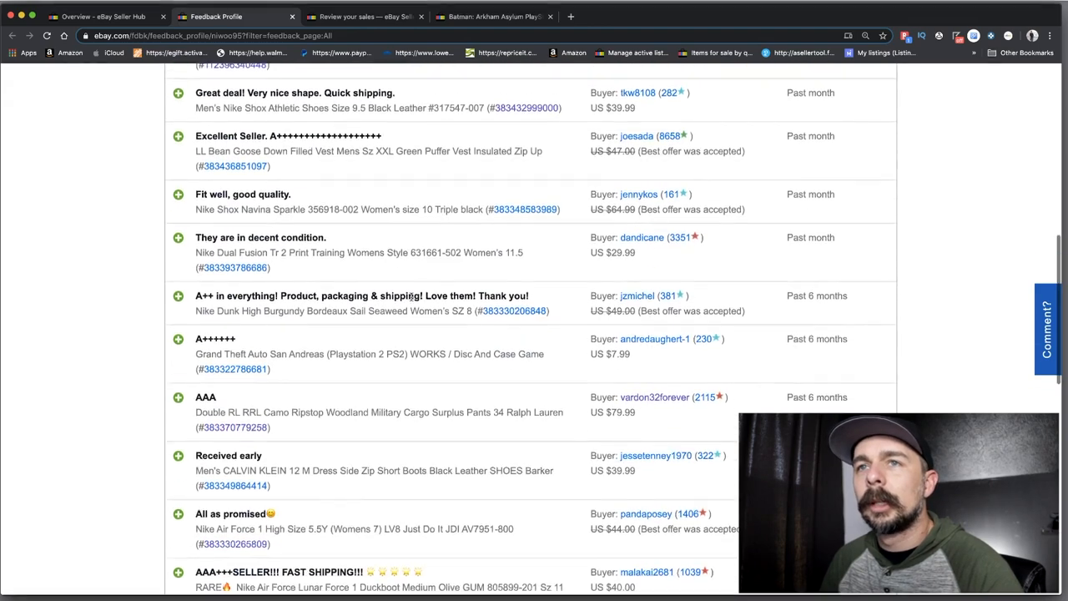
scroll(down, 3)
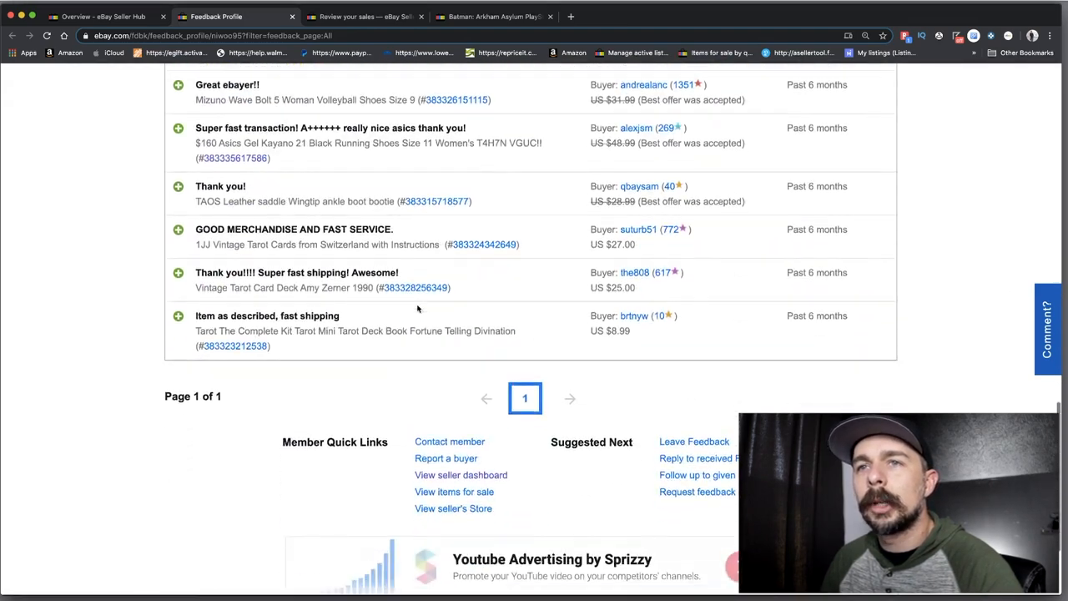
scroll(up, 3)
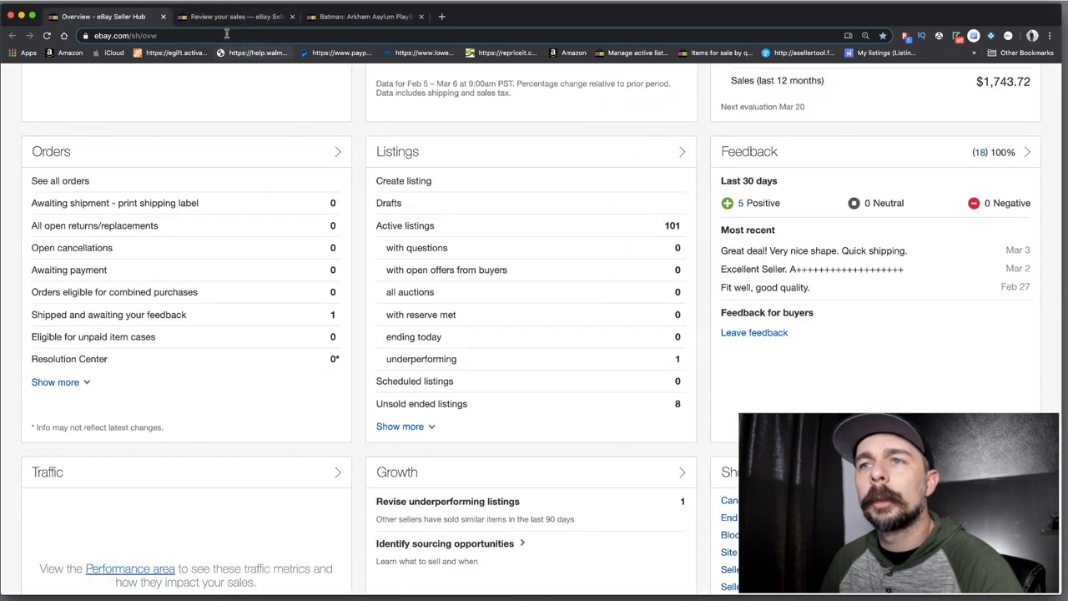
mouse_move(600, 320)
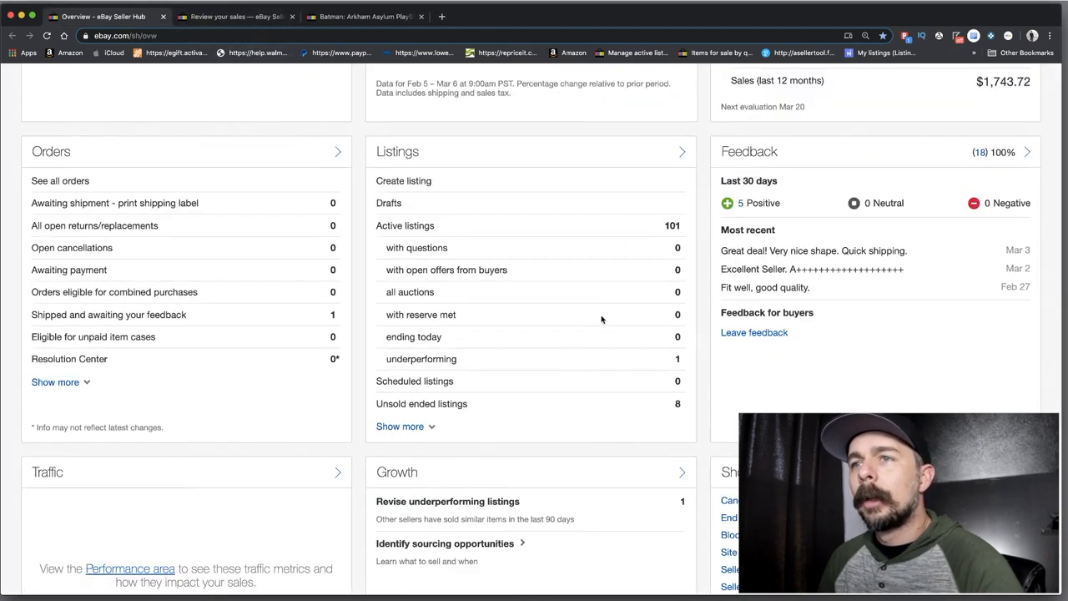
mouse_move(482, 359)
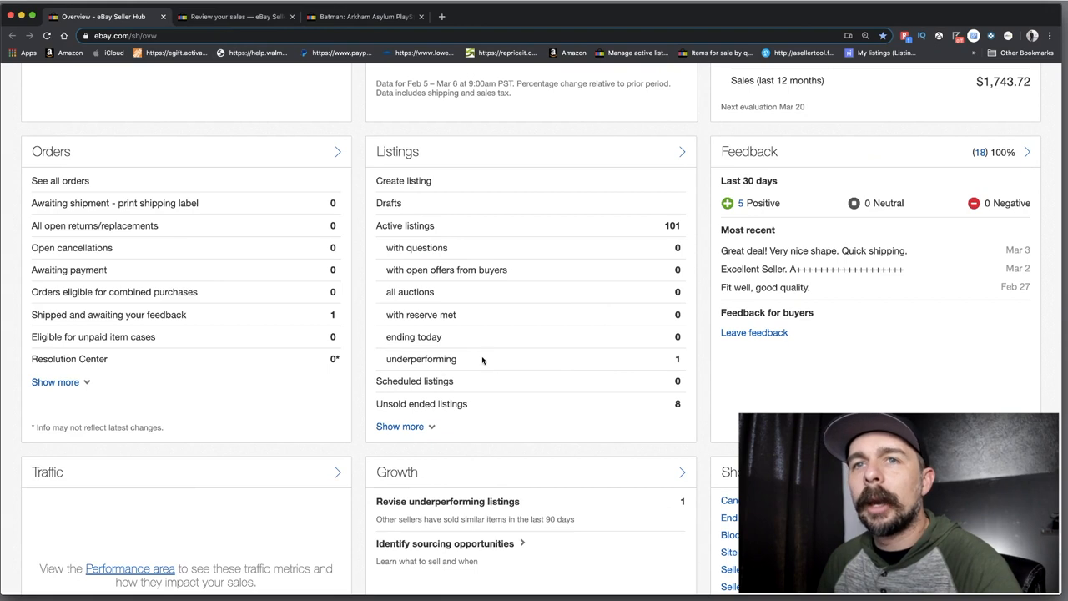
scroll(up, 3)
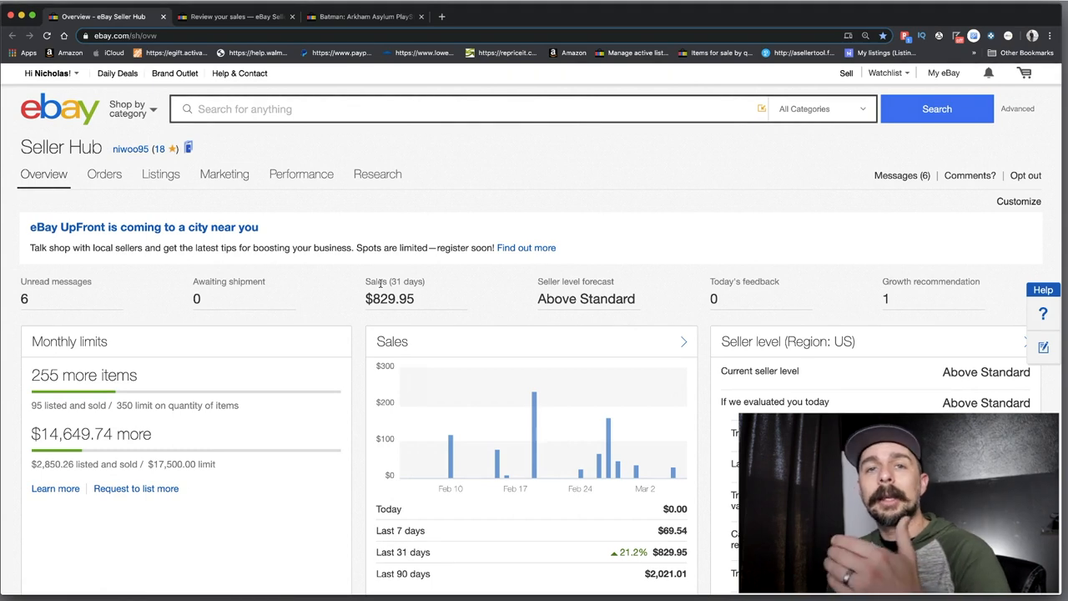
mouse_move(379, 287)
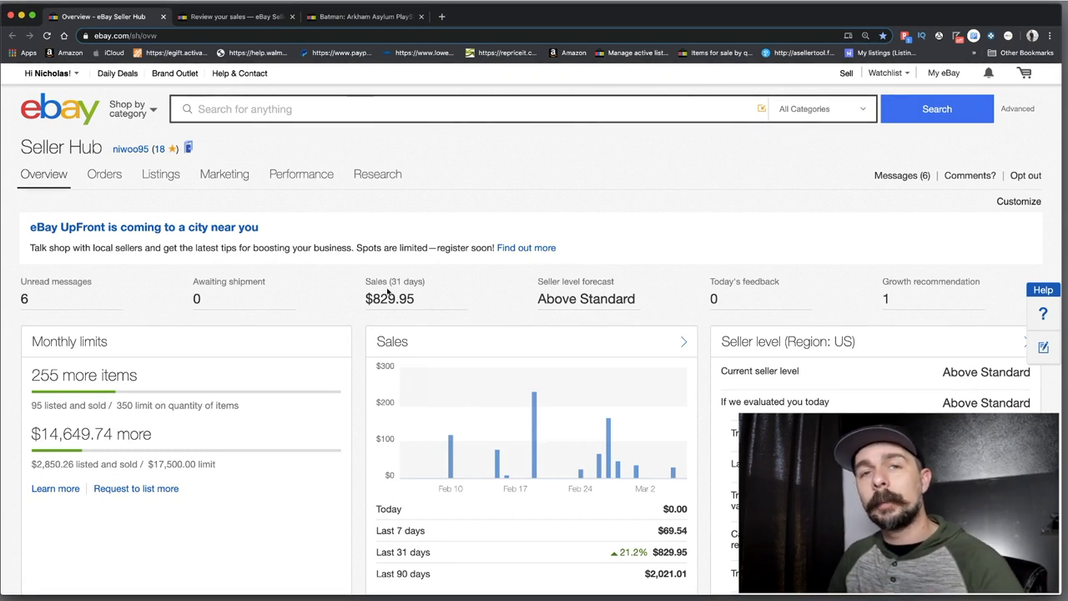
Review the five positive feedback ratings, then return to the Seller Hub Overview
scroll(down, 3)
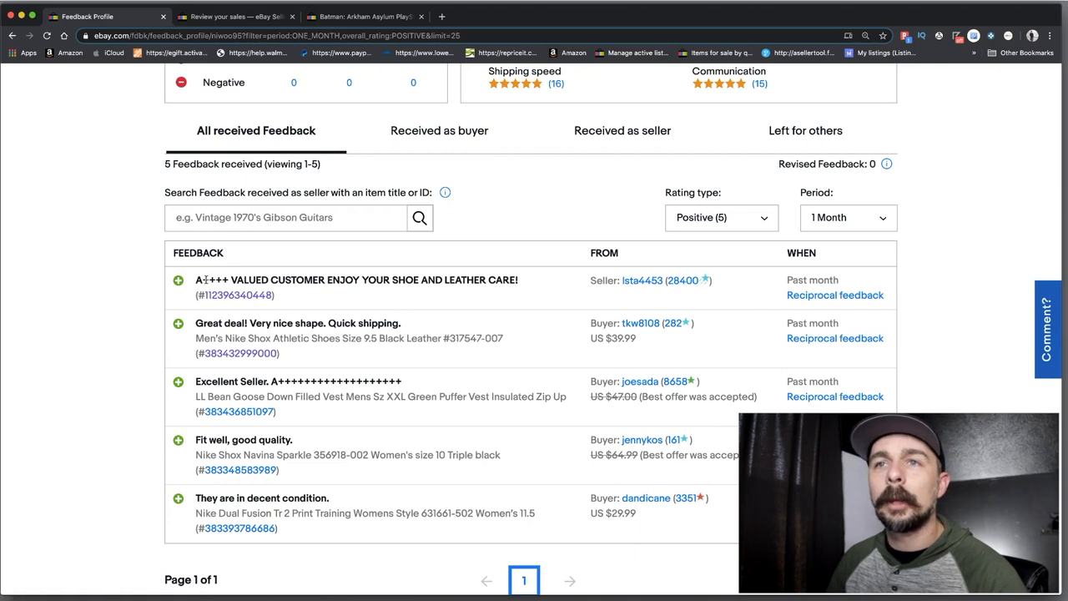
mouse_move(359, 284)
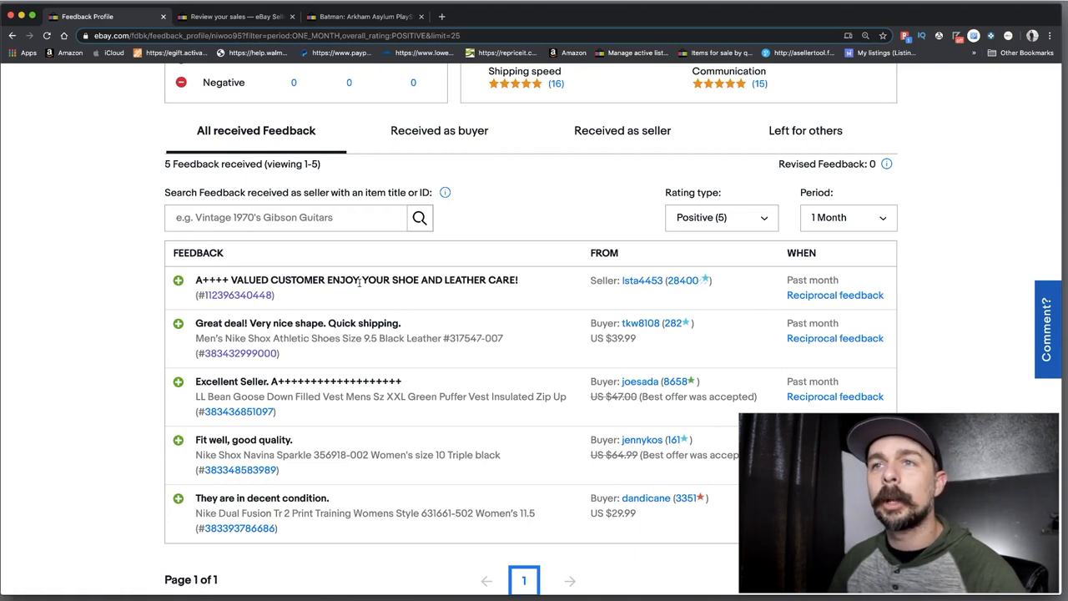
mouse_move(508, 290)
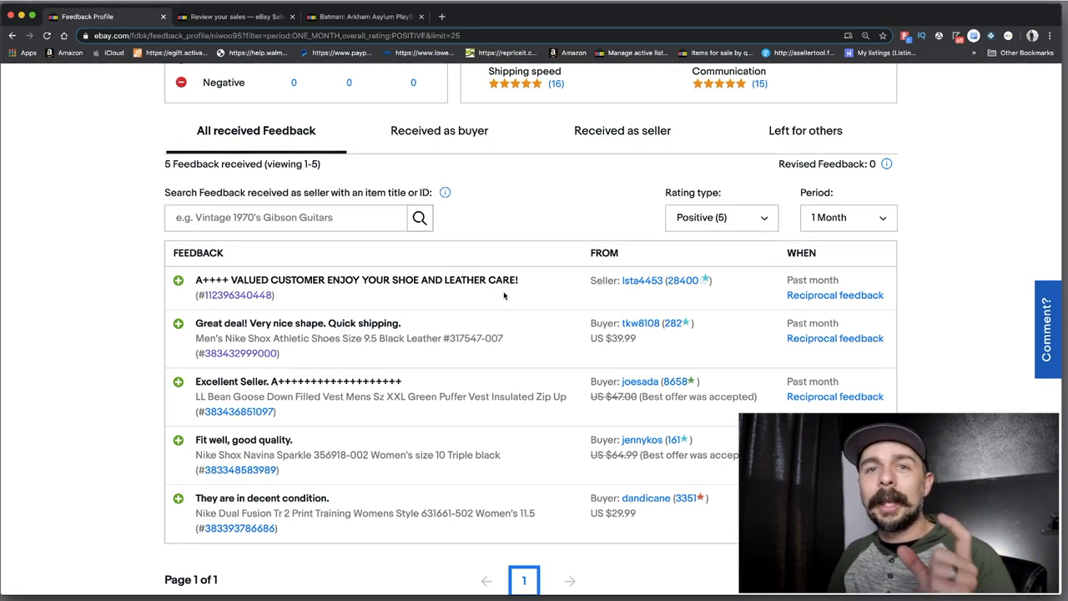
mouse_move(530, 346)
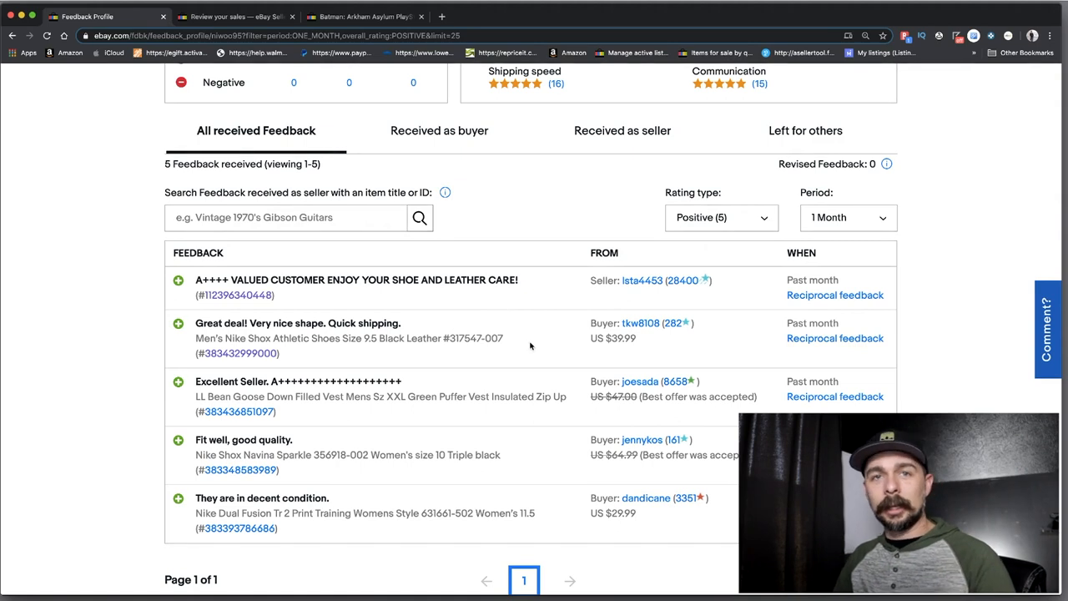
scroll(up, 3)
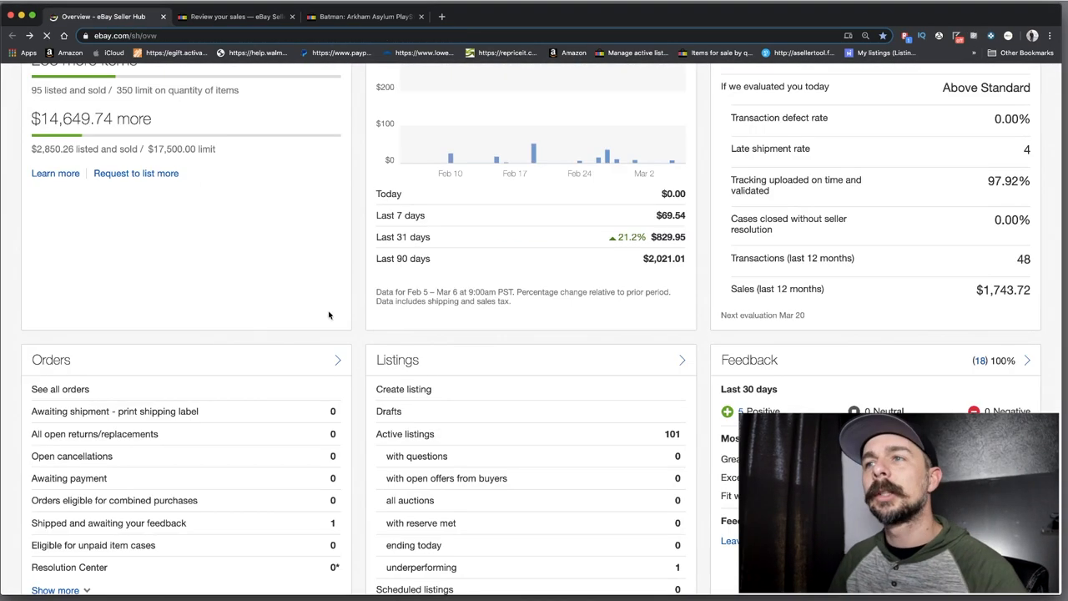
Move the sales report start date back to November 1, 2019
scroll(up, 3)
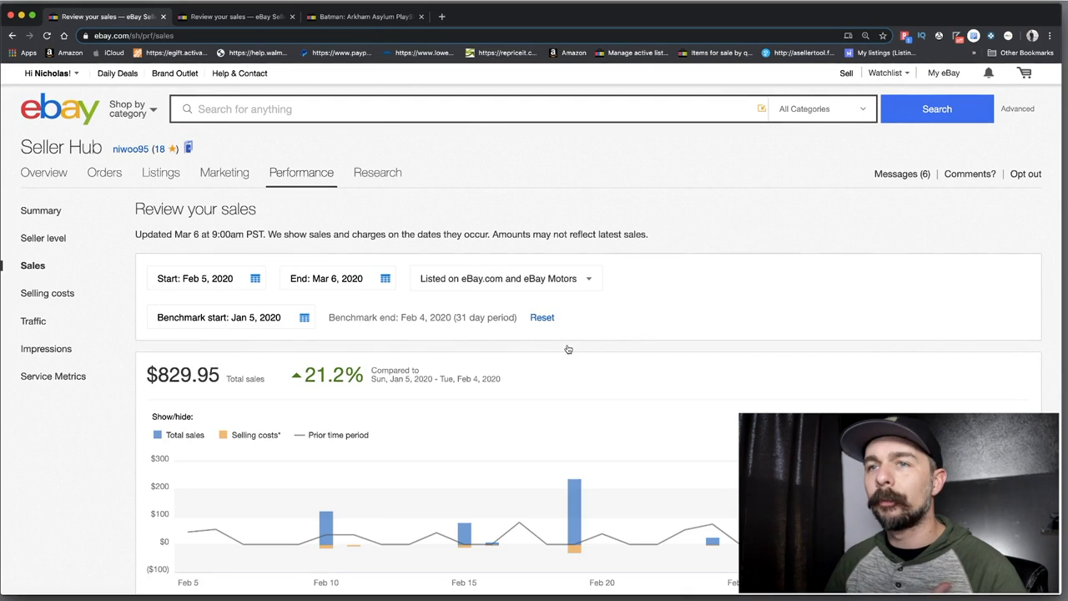
click(255, 278)
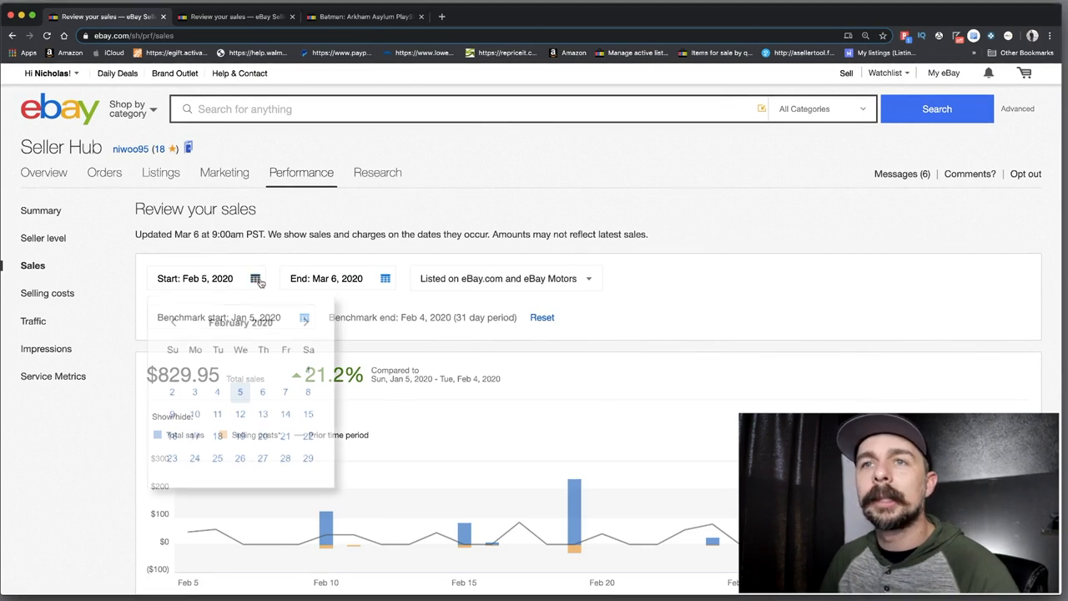
click(174, 322)
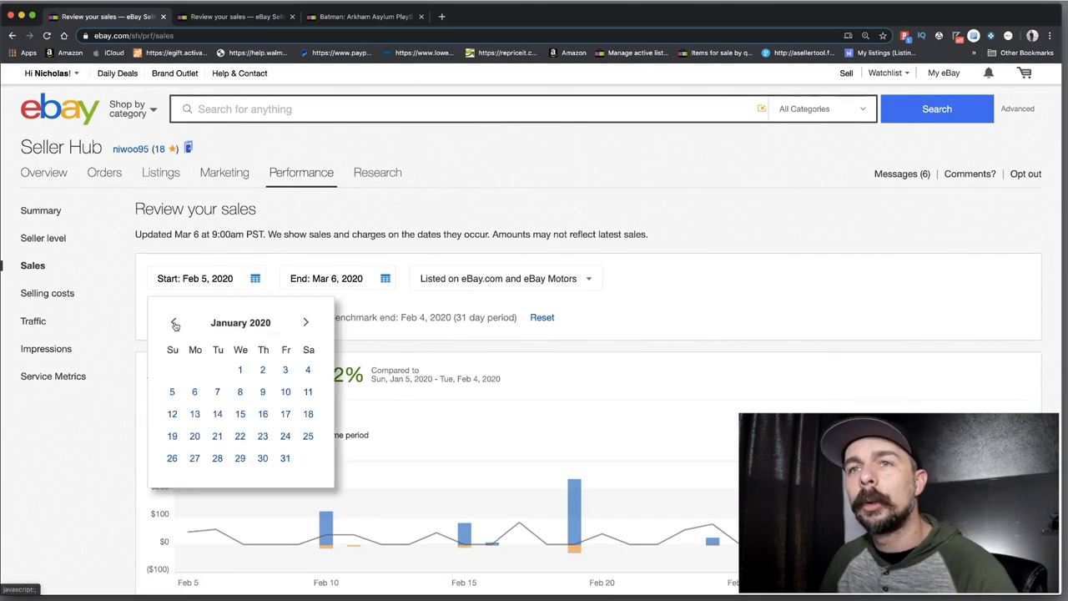
click(174, 322)
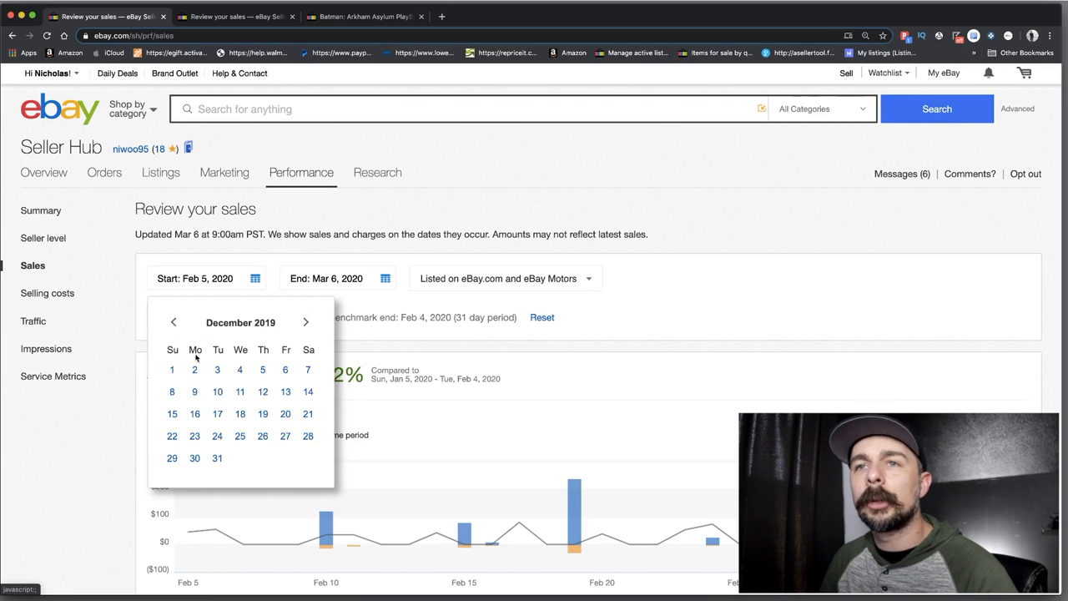
click(174, 321)
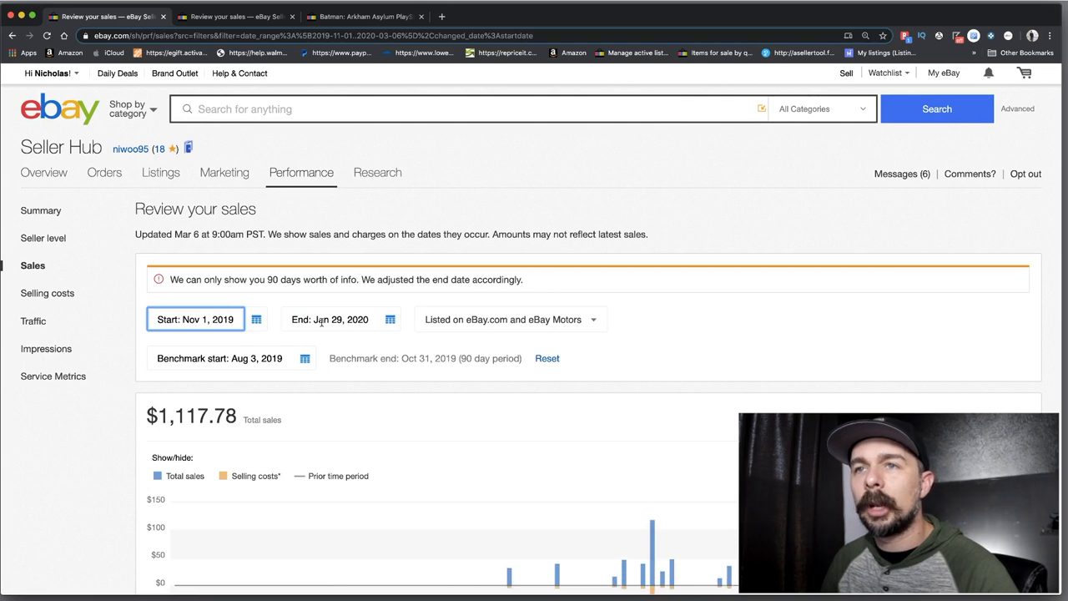
Review the $1,117.78 sales report for Nov 1, 2019 – Jan 29, 2020
scroll(down, 3)
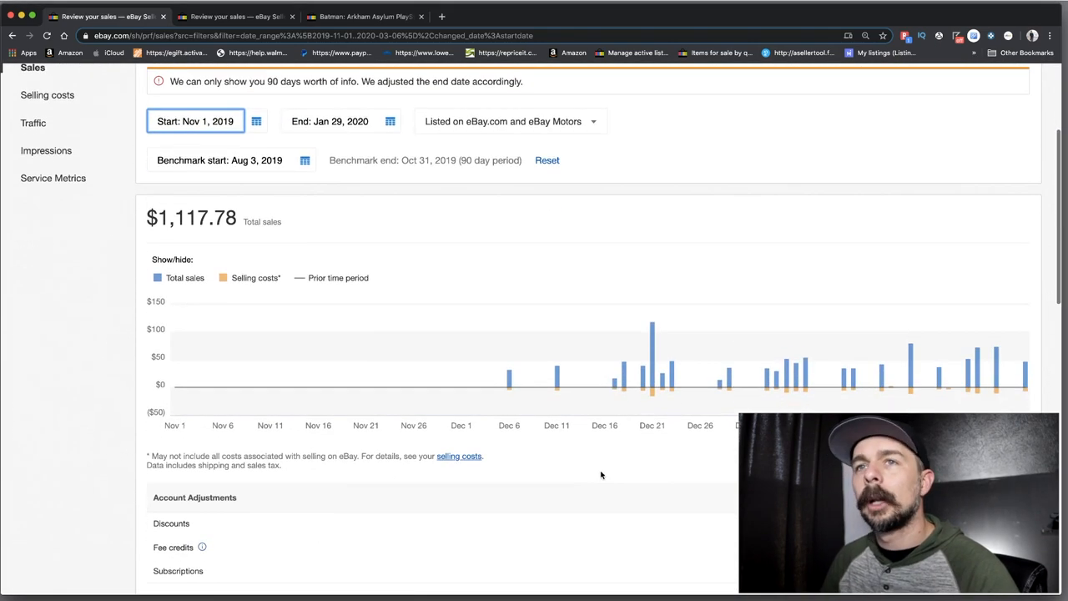
scroll(down, 3)
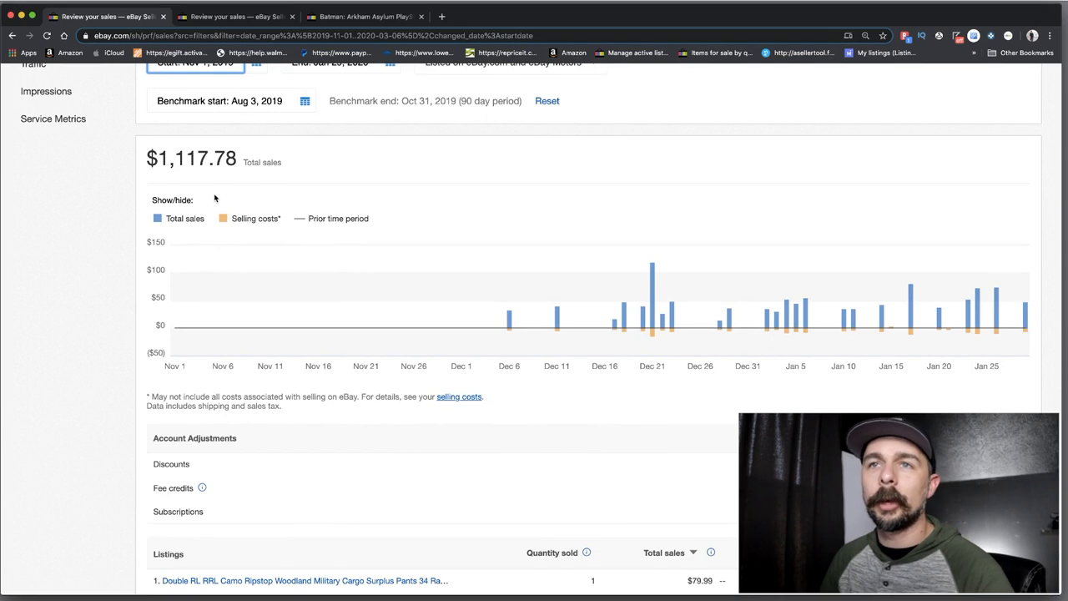
mouse_move(509, 322)
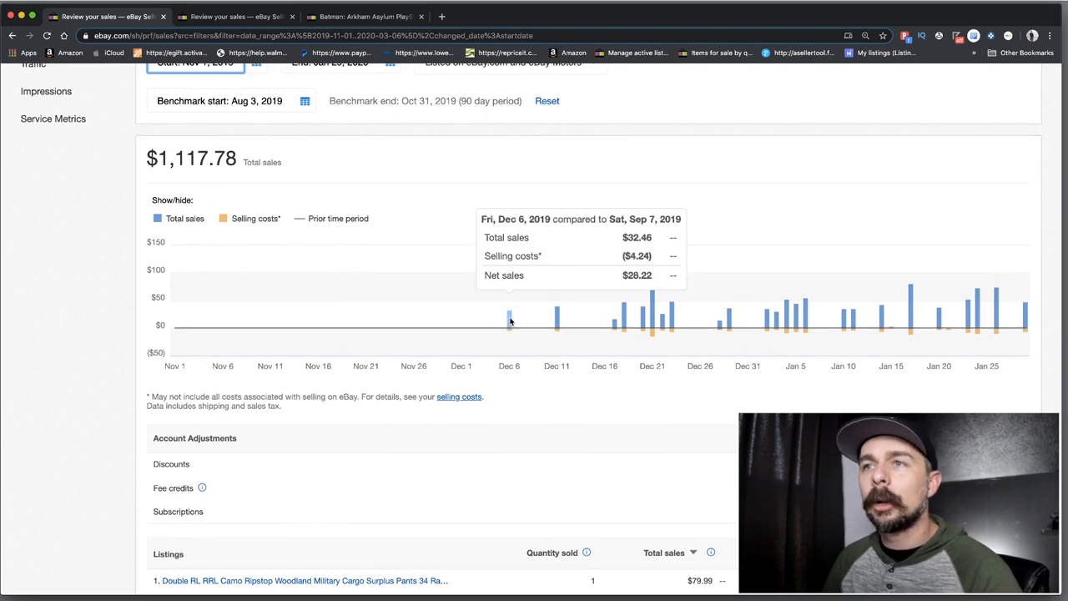
mouse_move(510, 321)
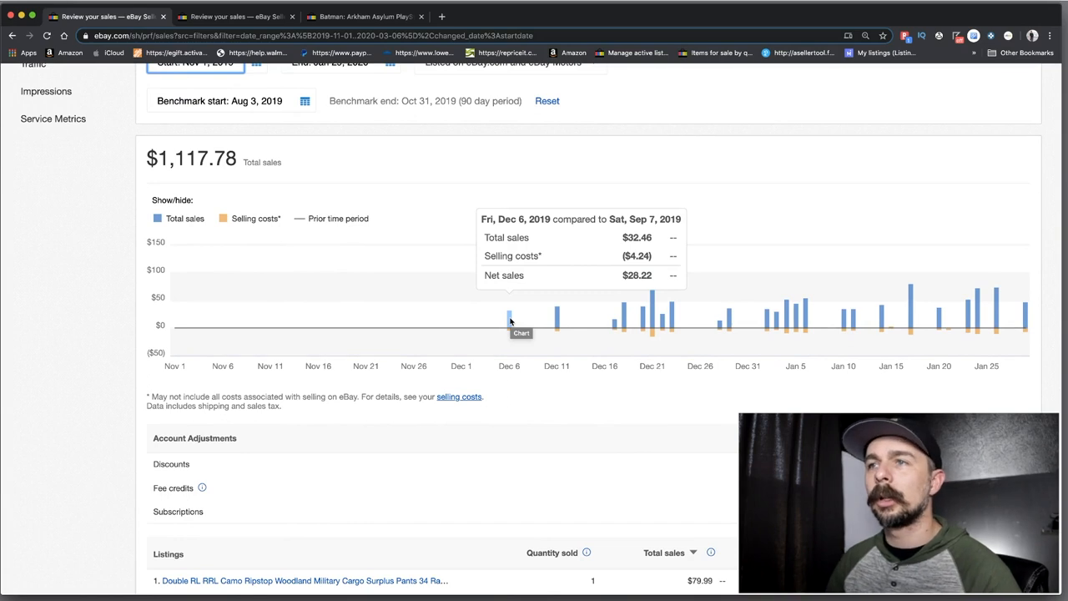
scroll(up, 3)
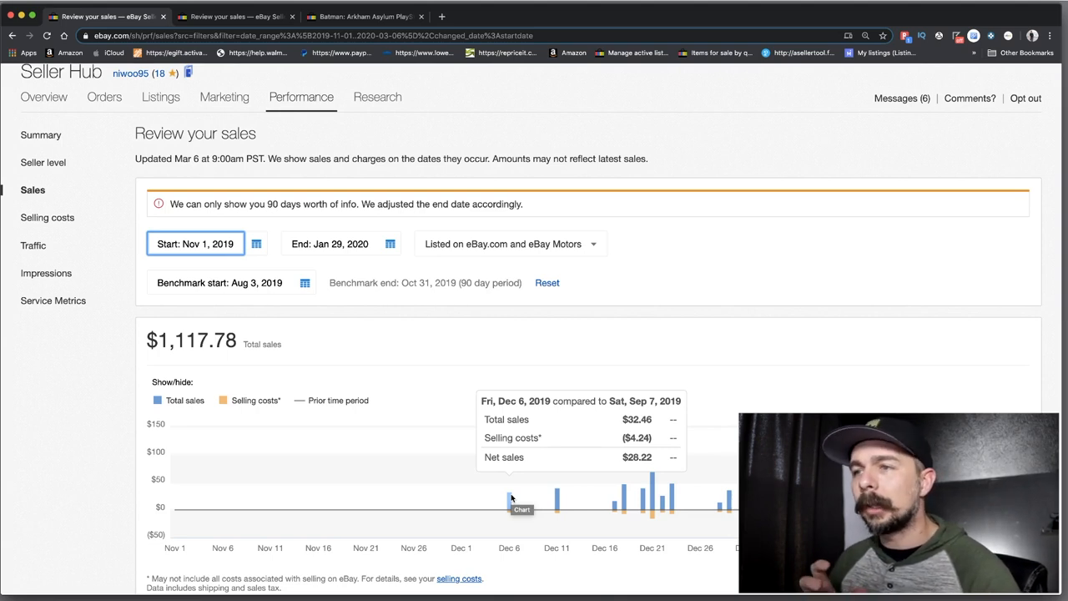
mouse_move(617, 491)
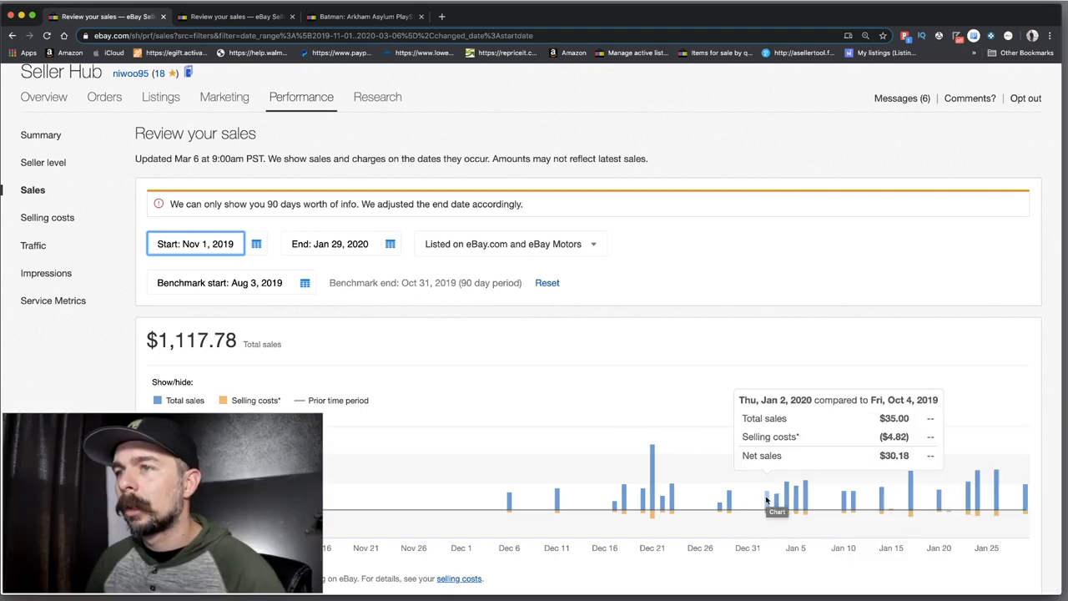
mouse_move(767, 501)
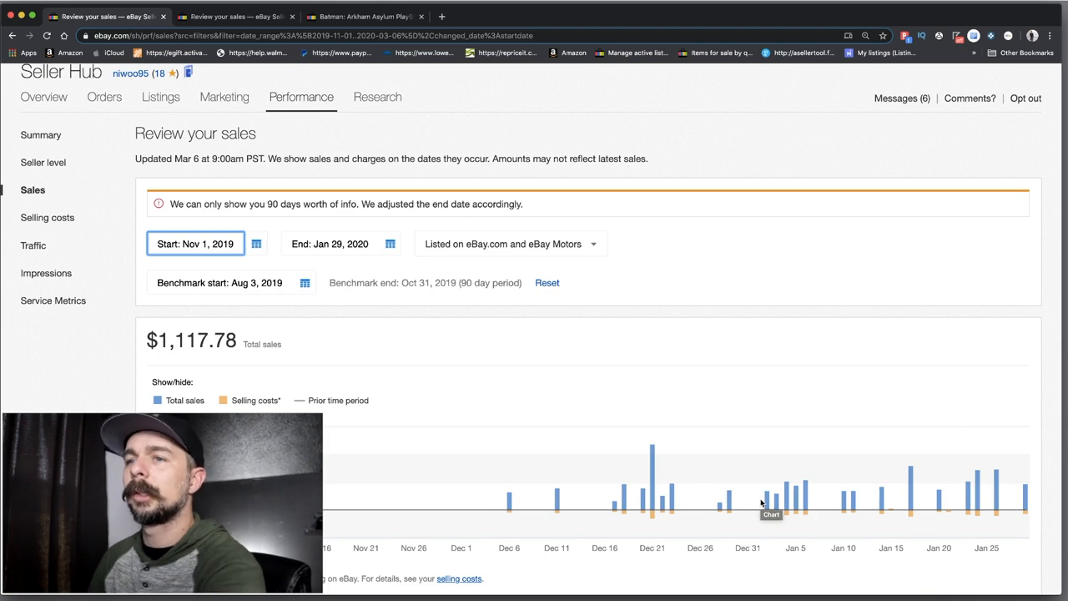
mouse_move(608, 503)
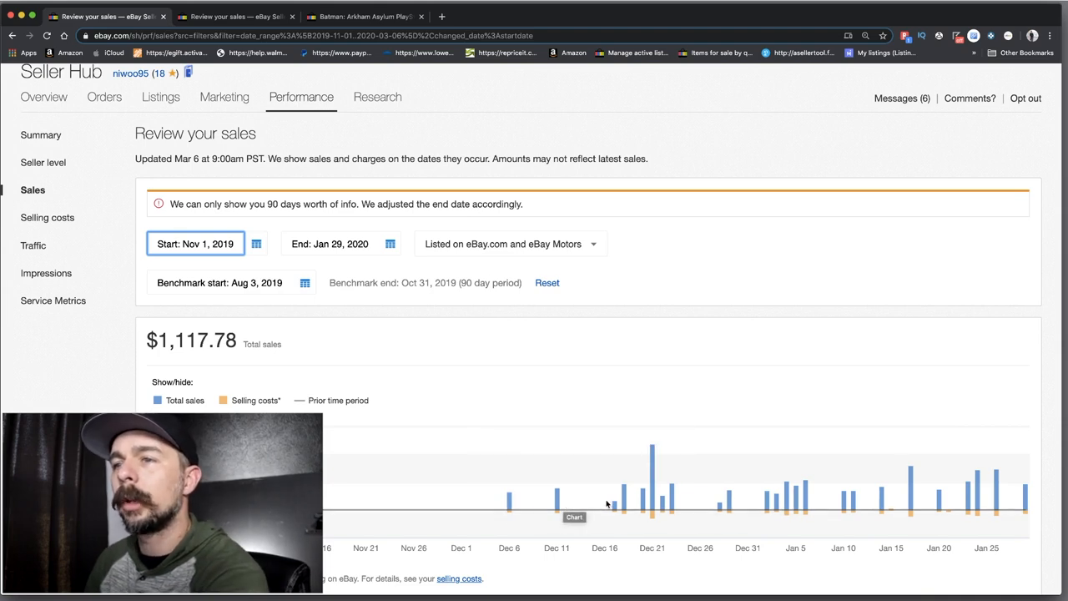
mouse_move(654, 492)
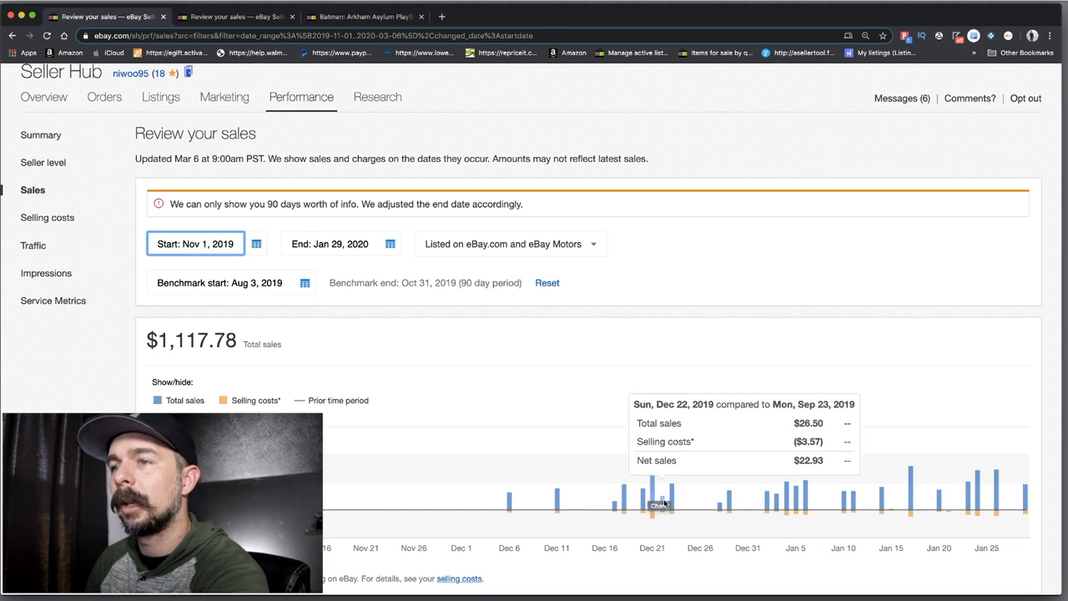
mouse_move(732, 500)
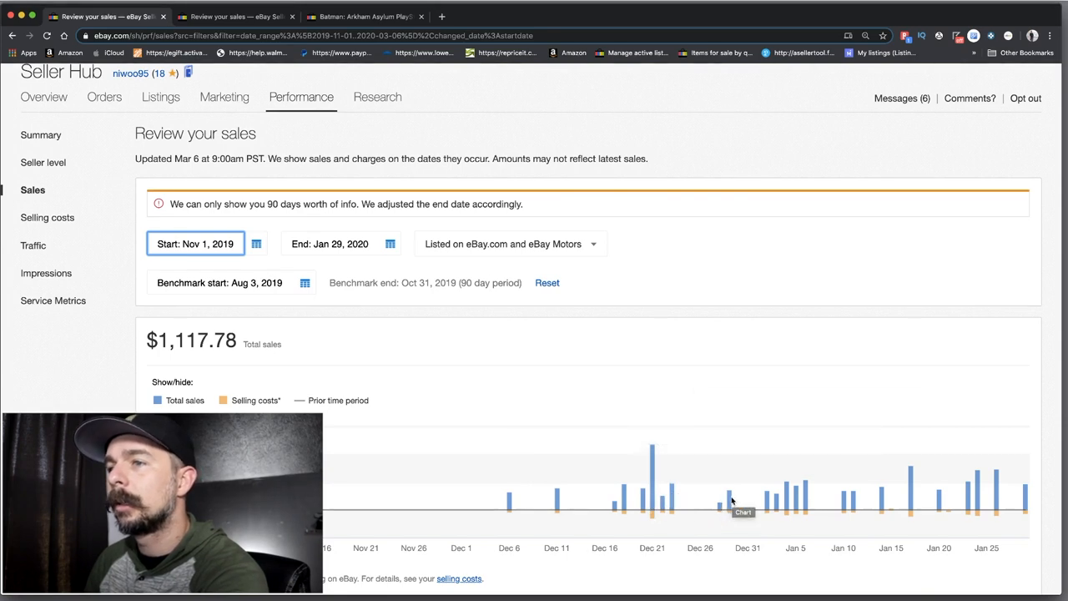
mouse_move(766, 501)
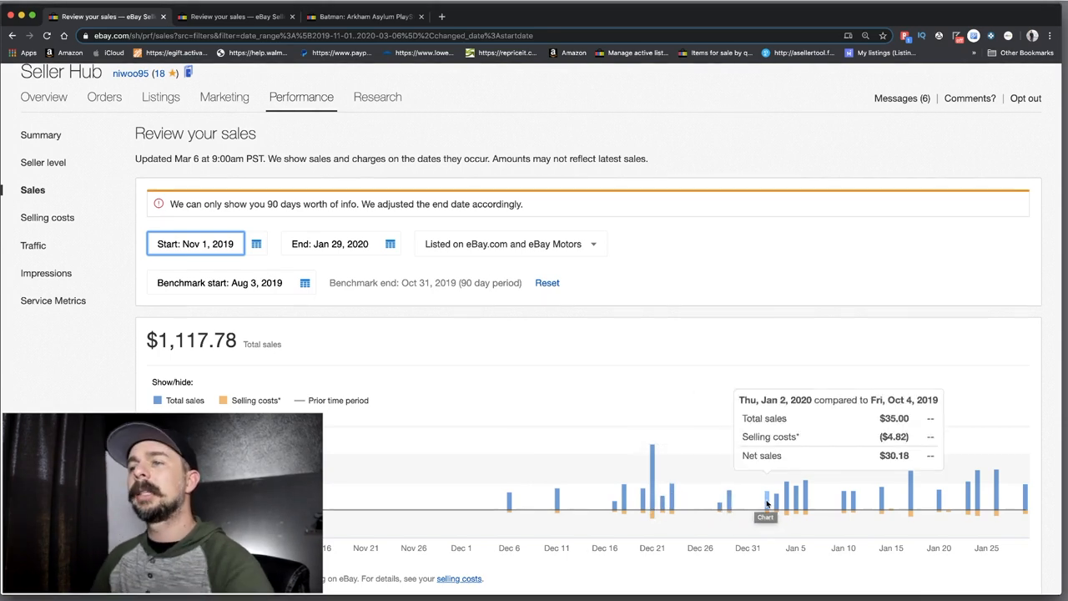
mouse_move(759, 502)
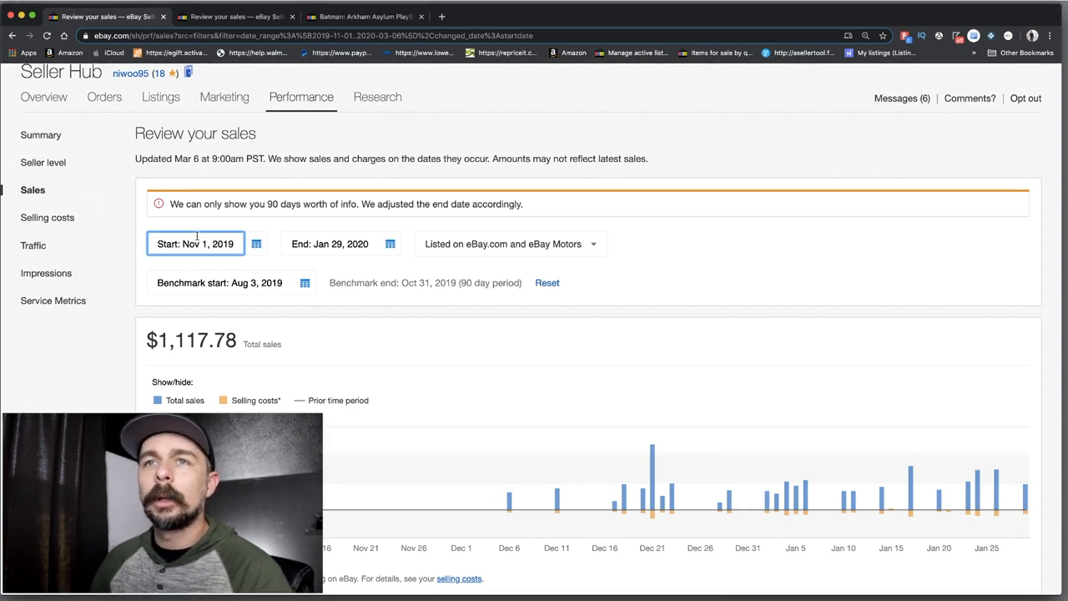
click(195, 244)
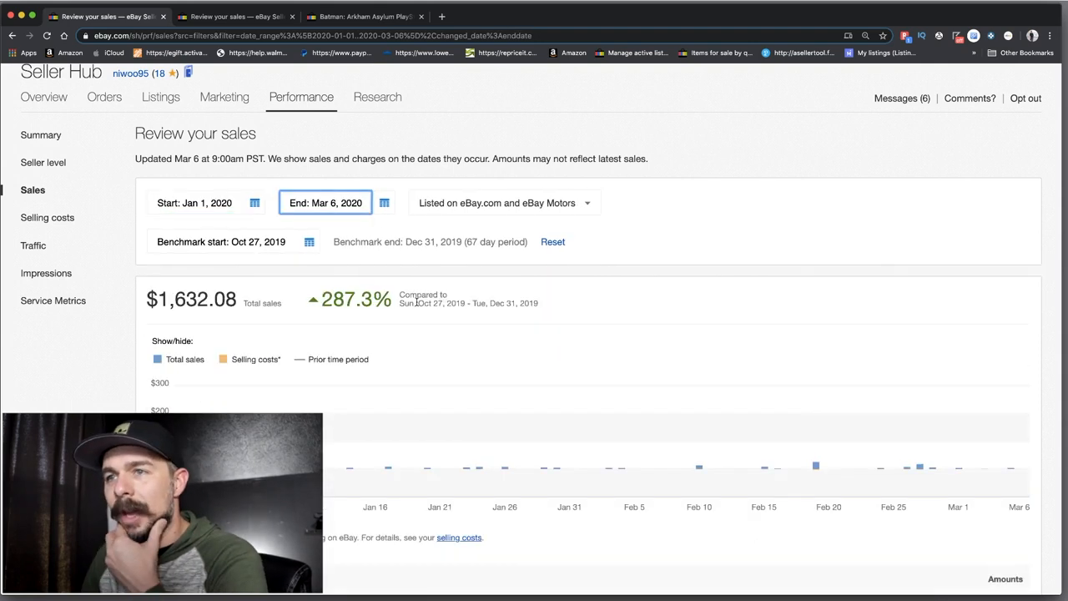
mouse_move(463, 471)
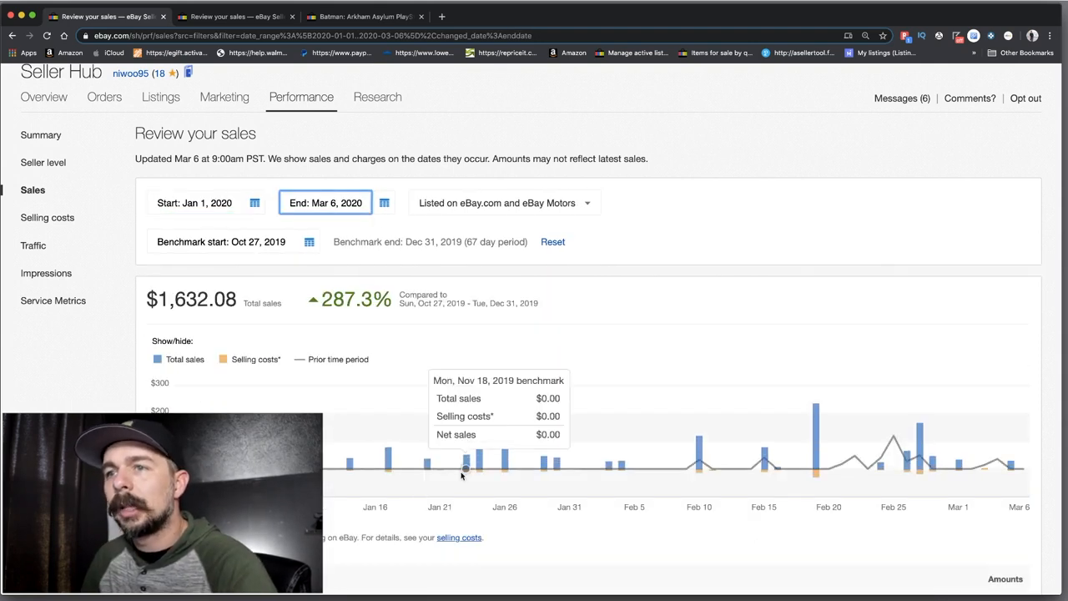
mouse_move(463, 475)
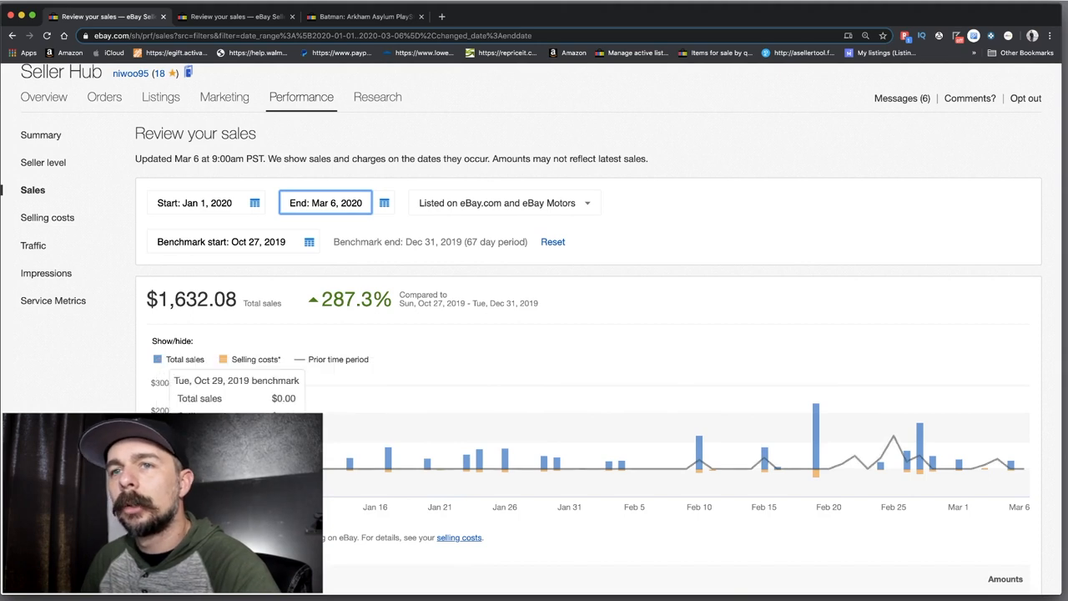
mouse_move(1010, 467)
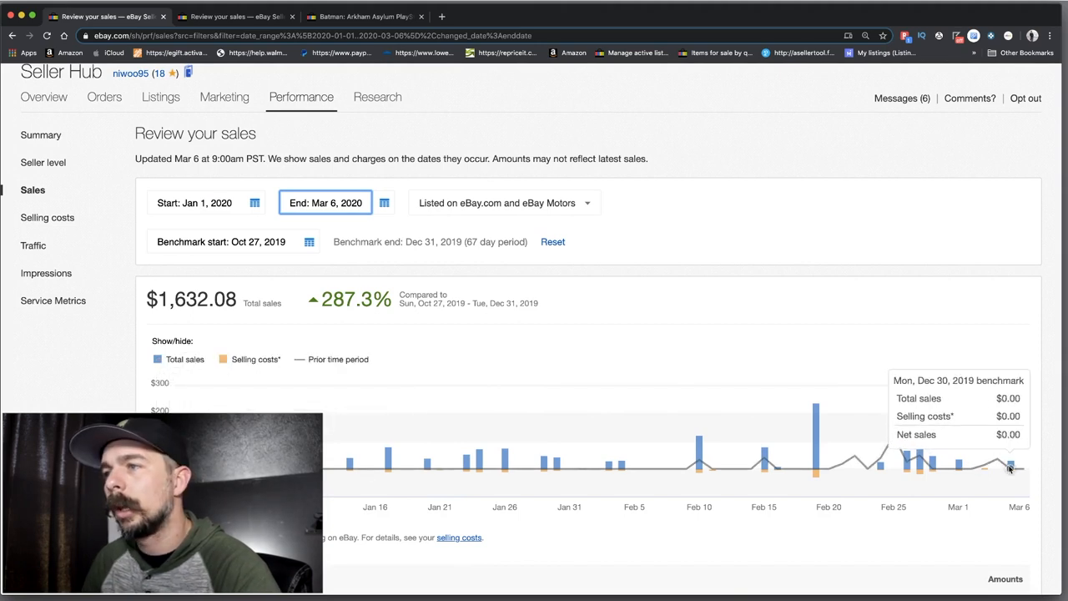
mouse_move(488, 321)
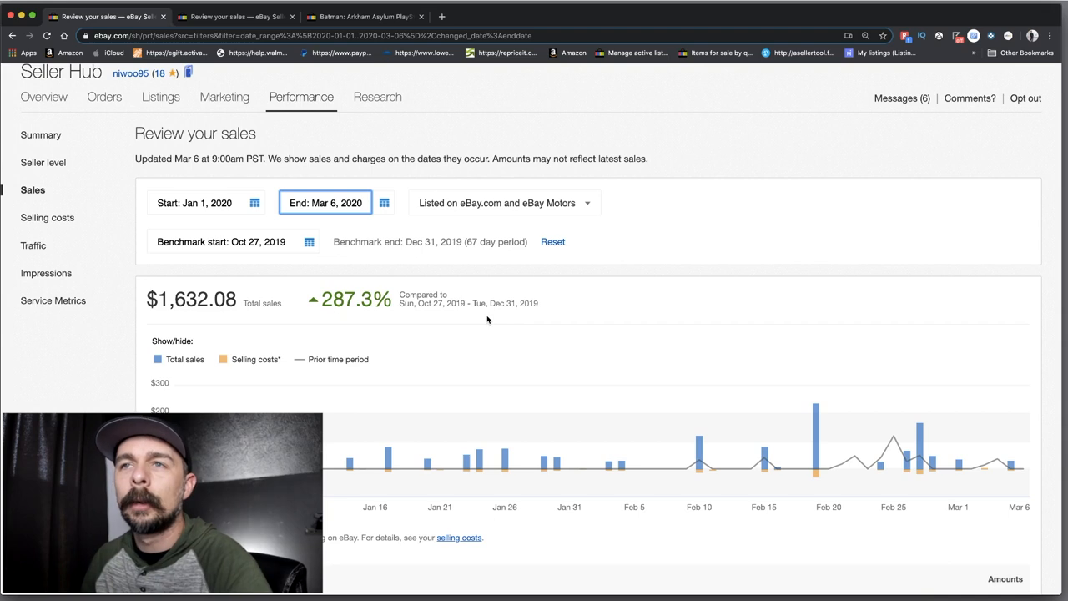
mouse_move(170, 300)
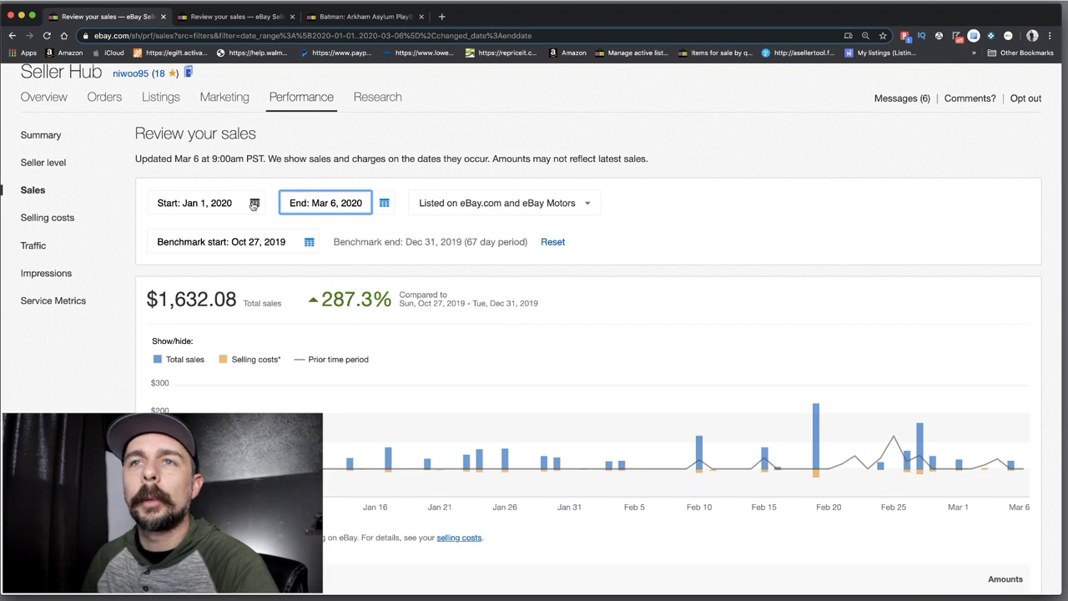
click(255, 202)
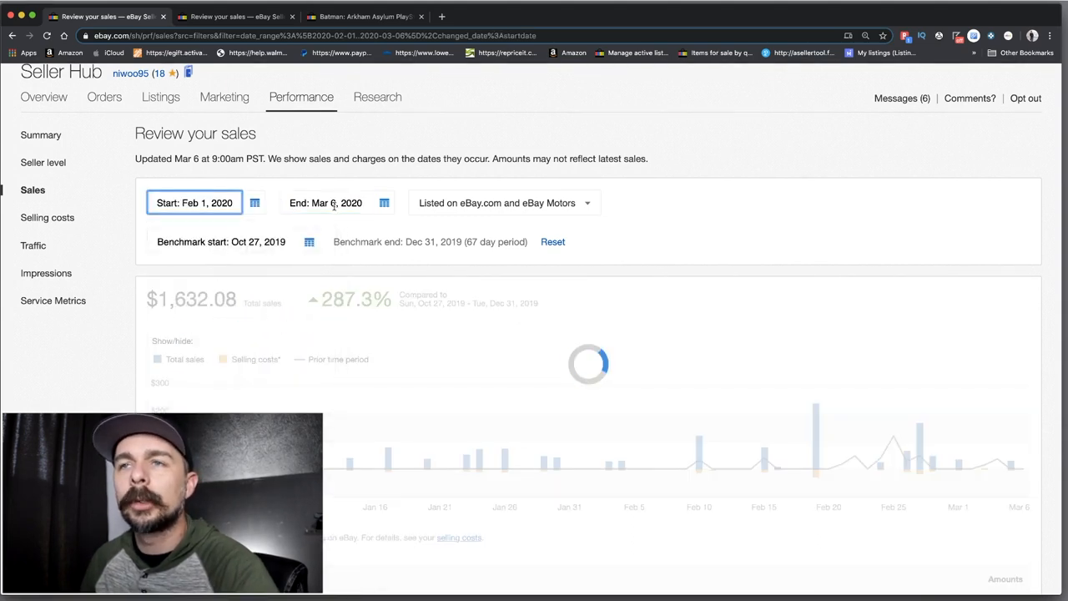
Set the sales report date range to Feb 1 – Feb 29, 2020
click(384, 202)
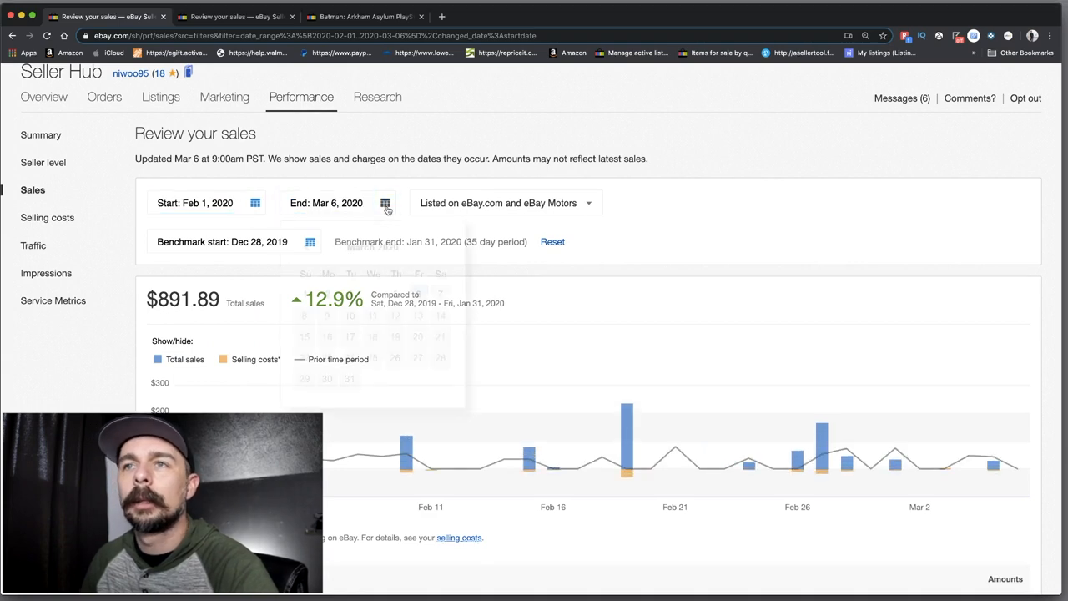
click(384, 202)
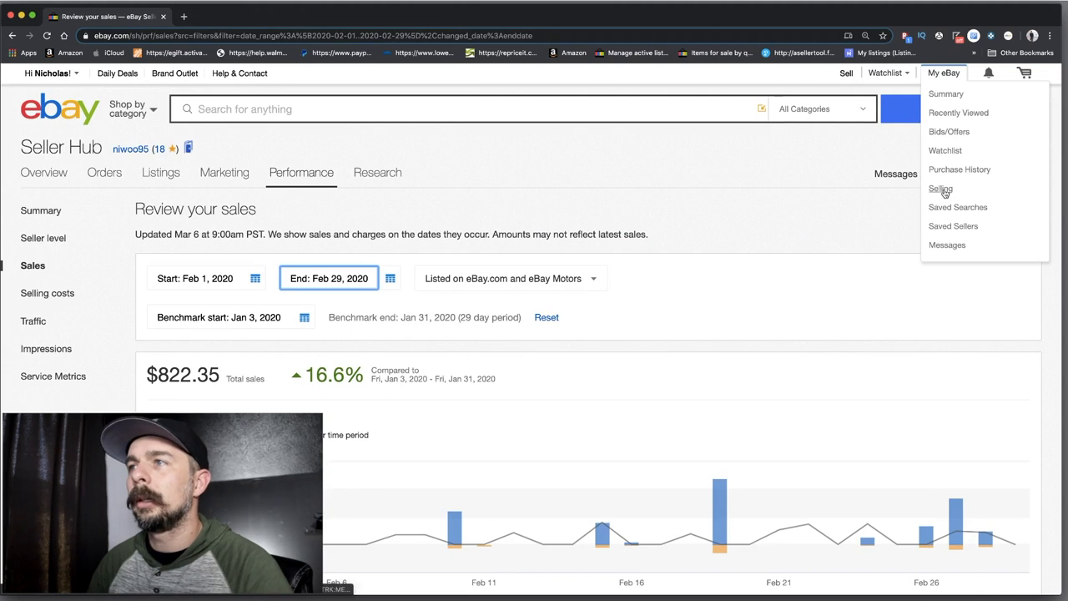
Go to the seller Overview and open Active listings from the Listings card
click(940, 189)
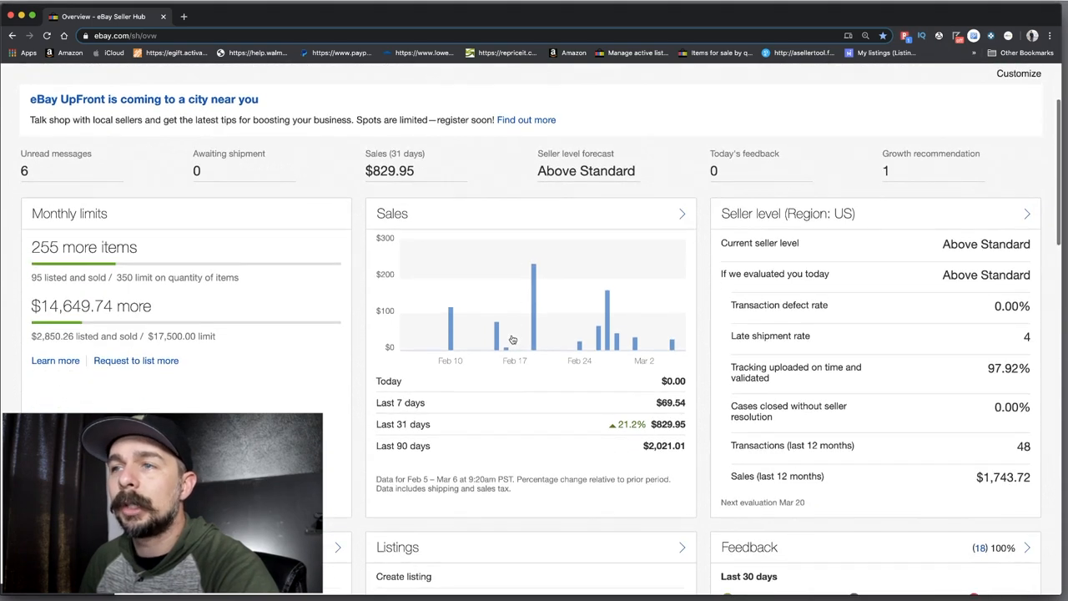
scroll(down, 3)
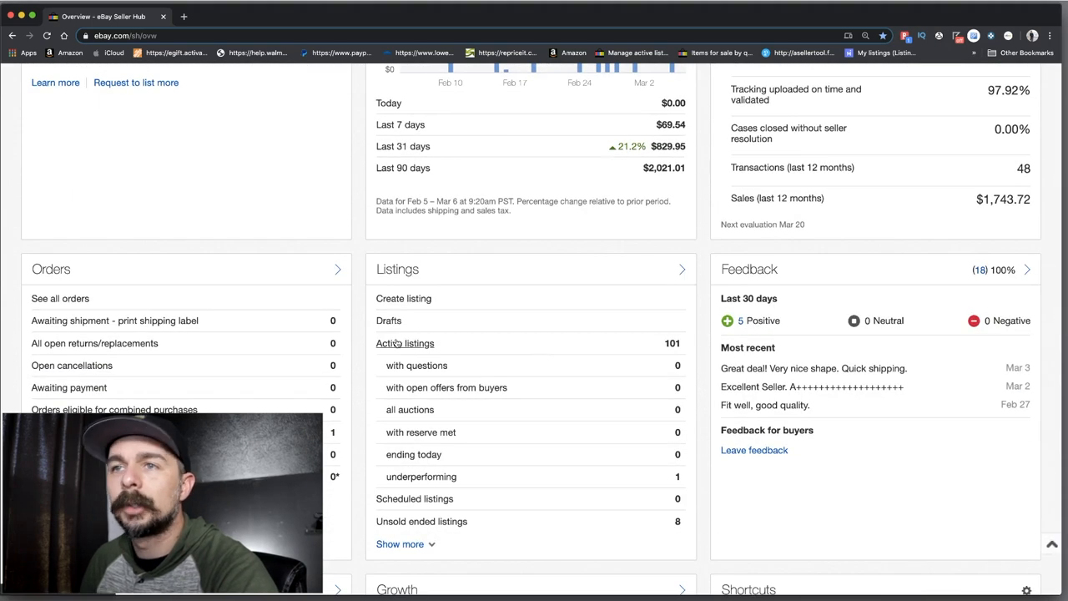
click(405, 343)
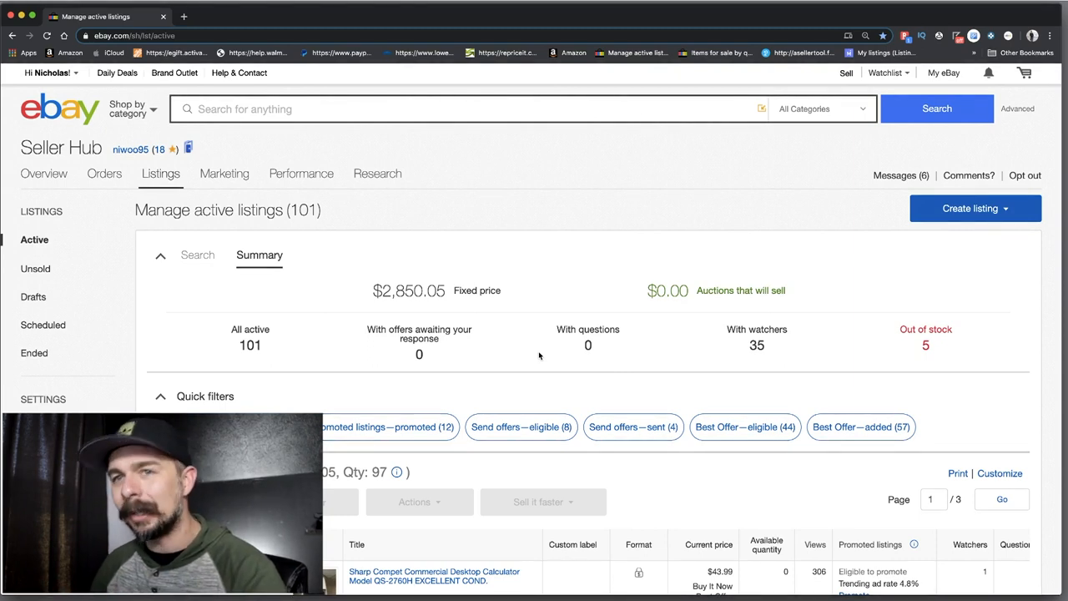
mouse_move(547, 354)
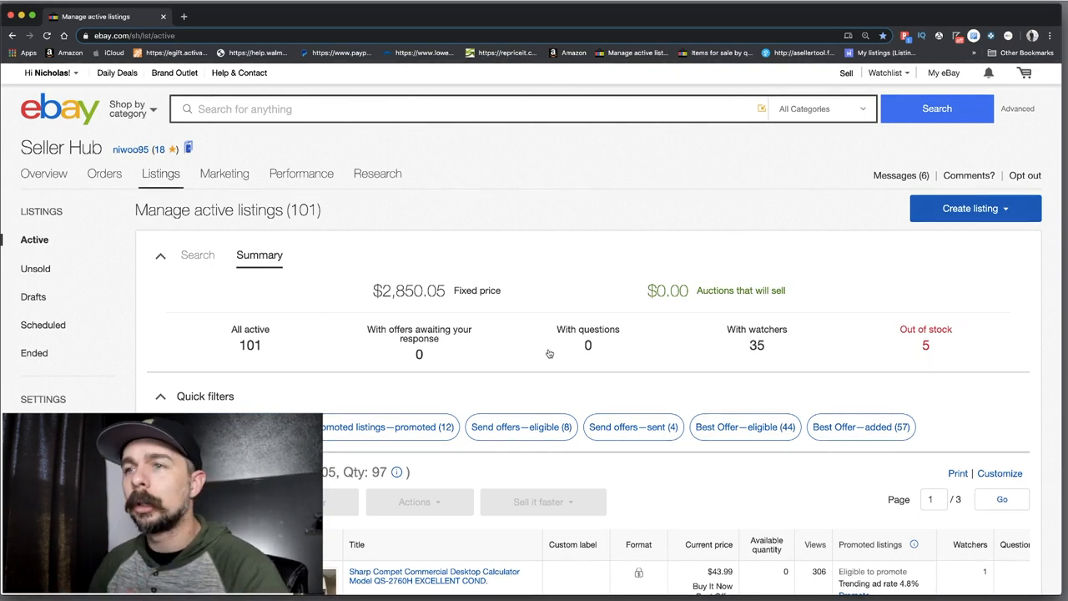
scroll(down, 3)
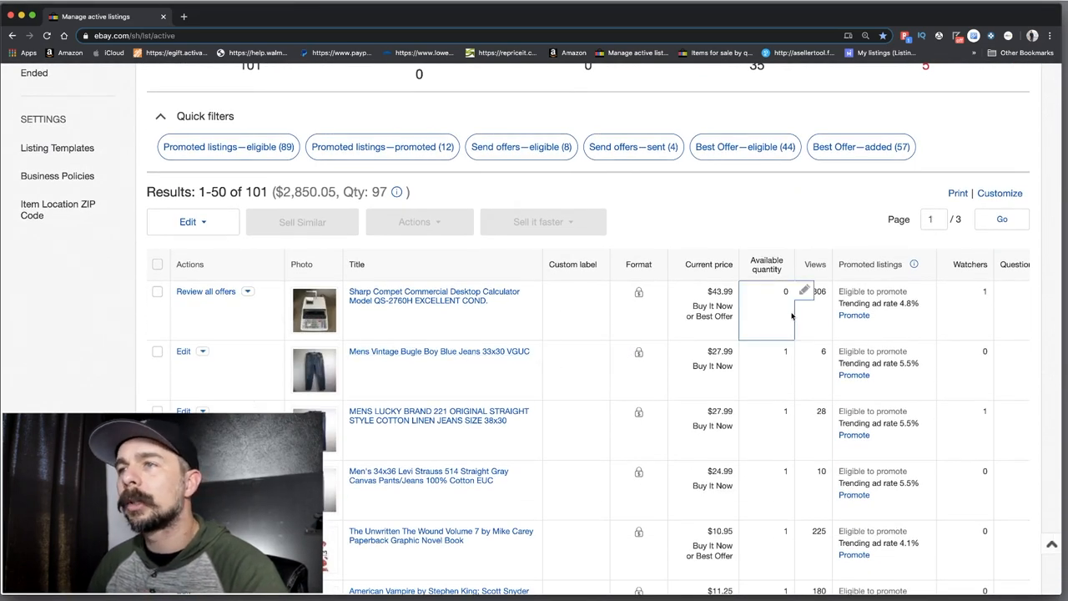
click(766, 291)
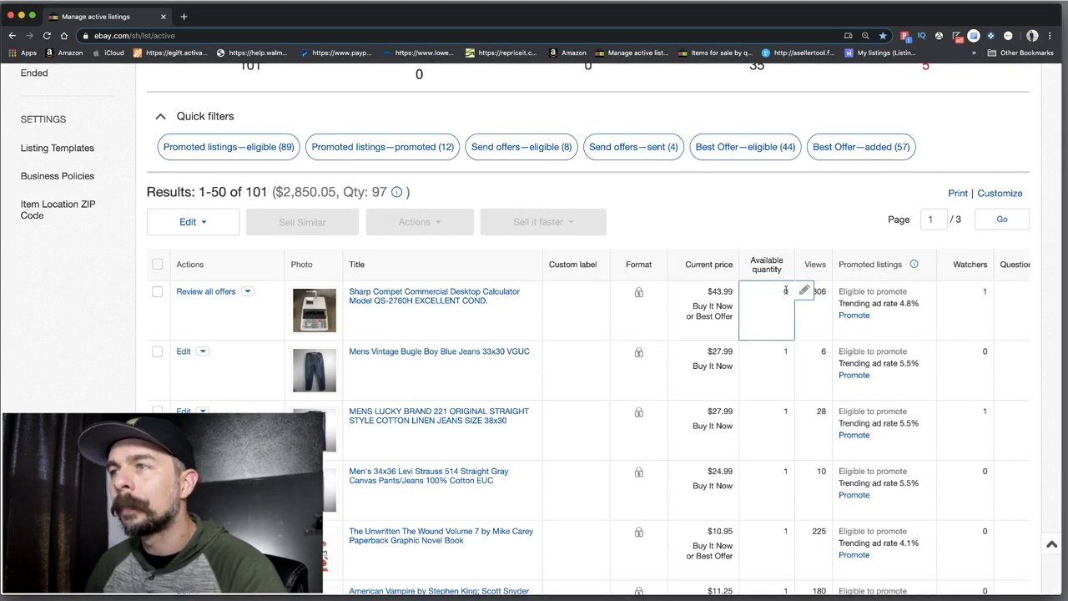
scroll(up, 3)
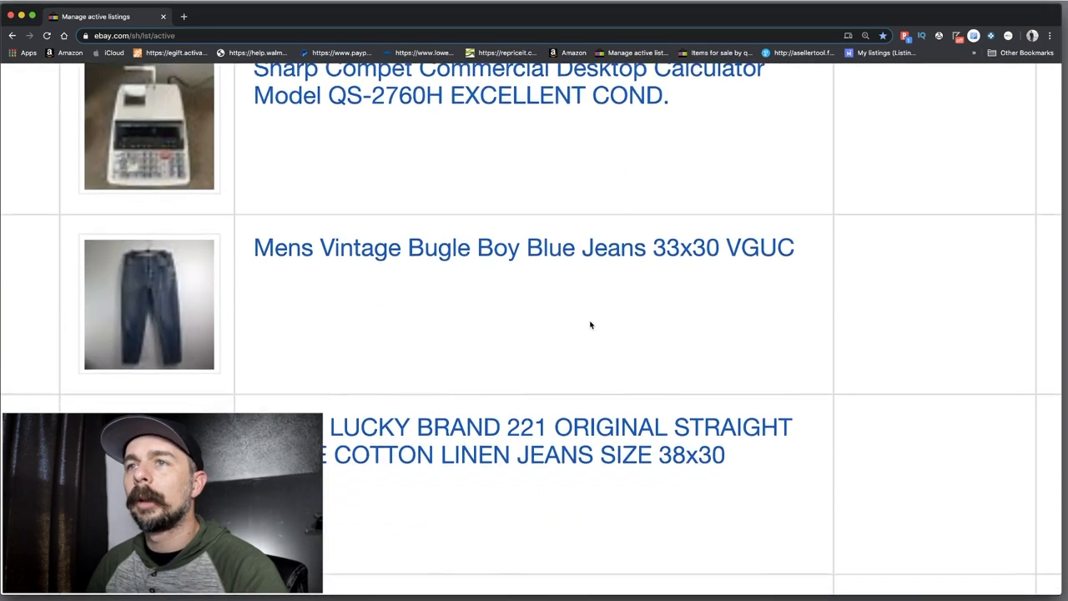
scroll(down, 3)
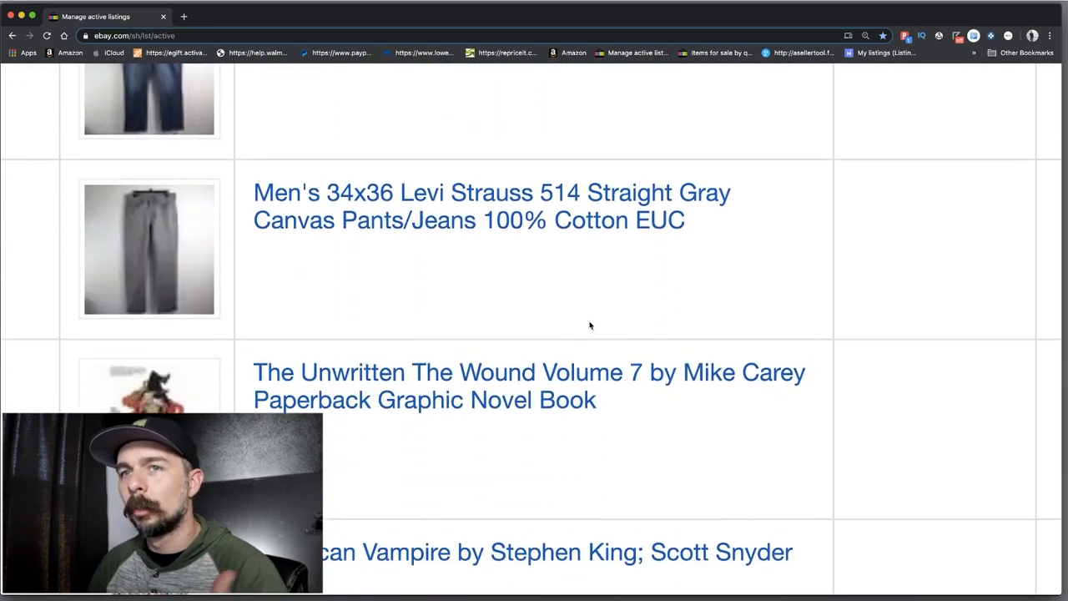
scroll(down, 3)
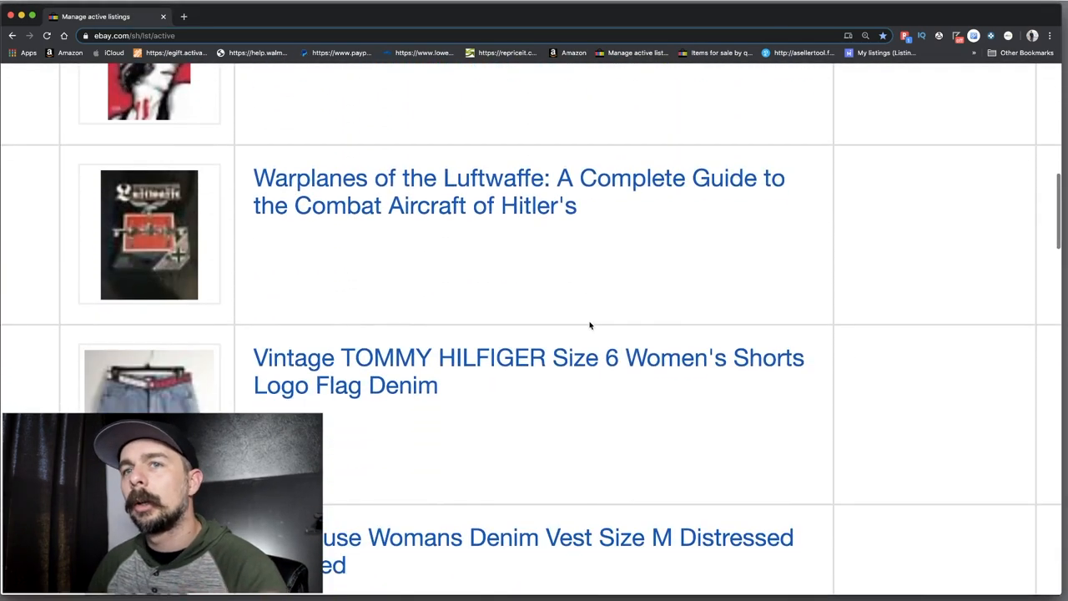
scroll(down, 3)
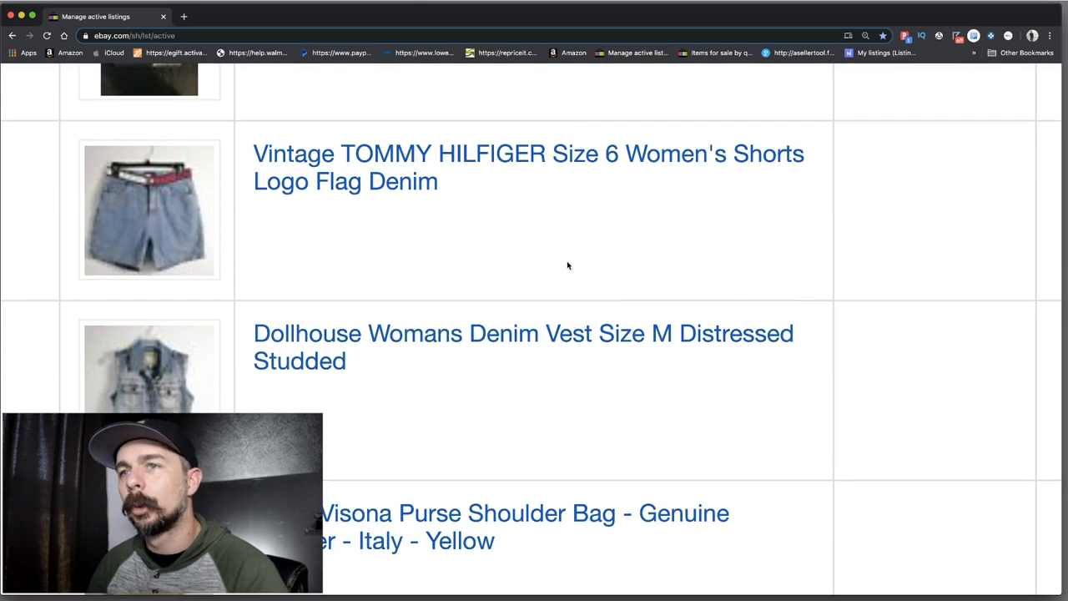
scroll(down, 3)
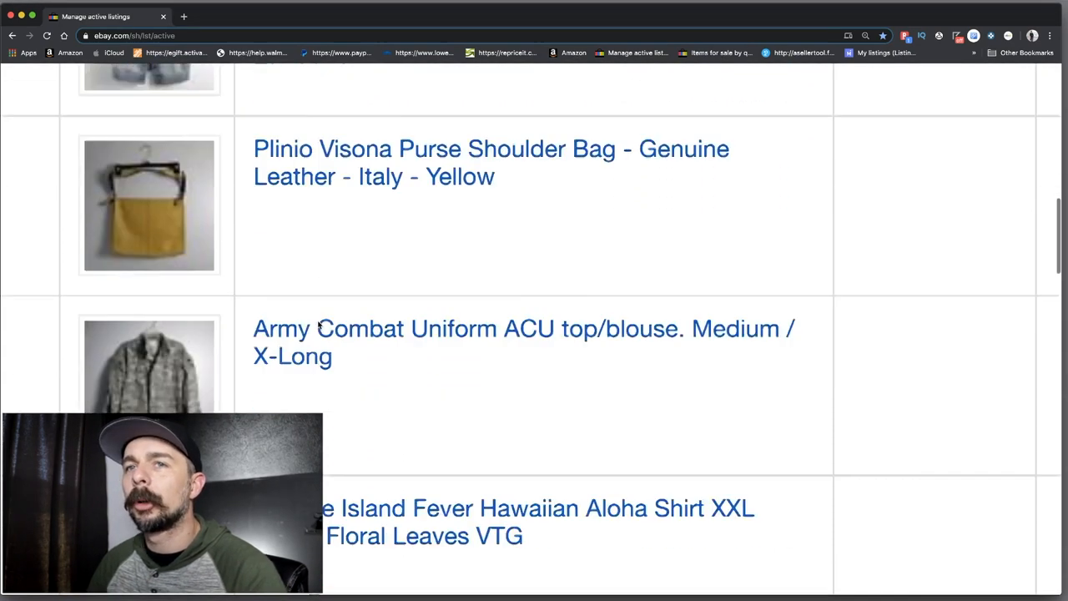
scroll(down, 3)
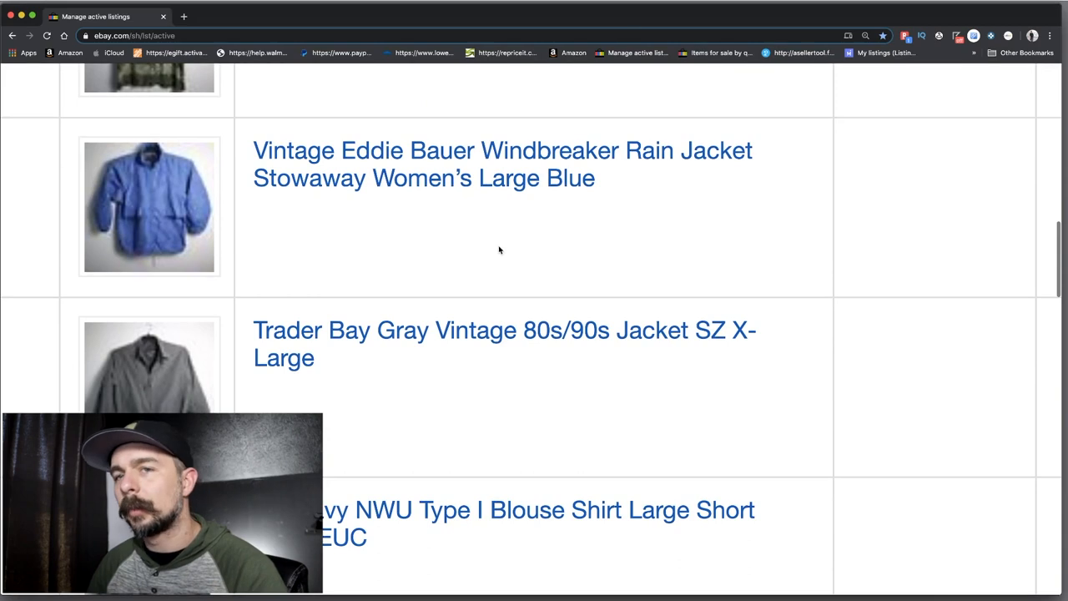
scroll(down, 3)
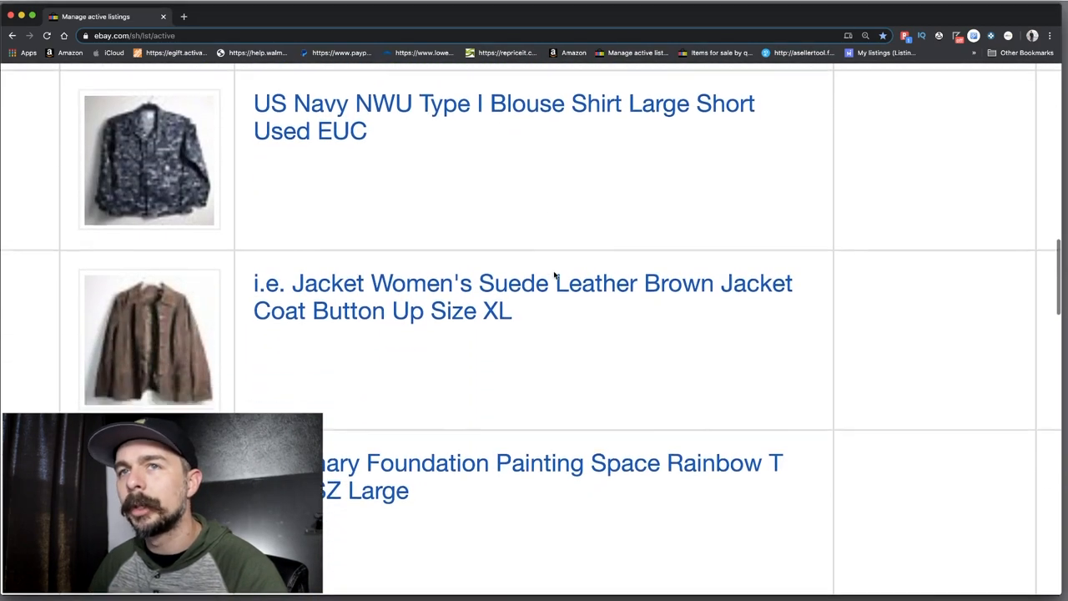
scroll(down, 3)
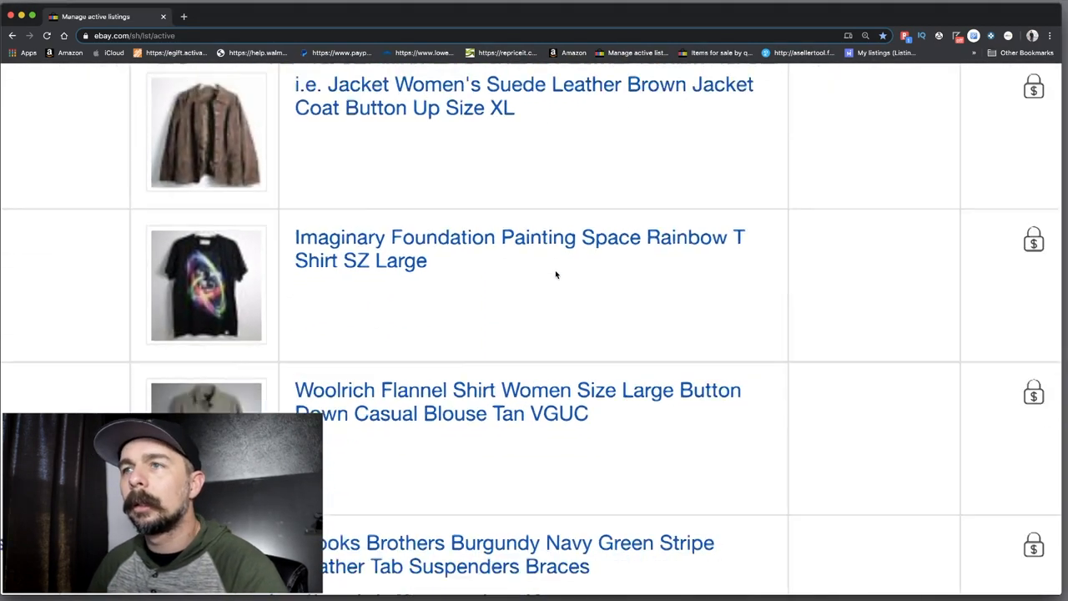
scroll(up, 3)
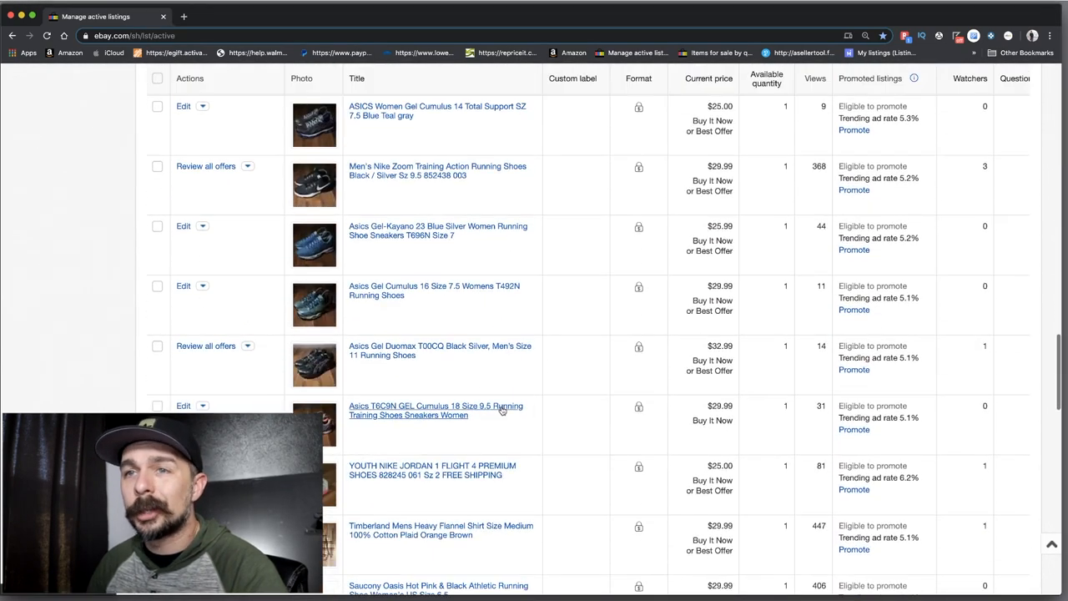
Scroll through page 2 of active listings down to the Puma Royal High EVO Cup and pagination
scroll(down, 3)
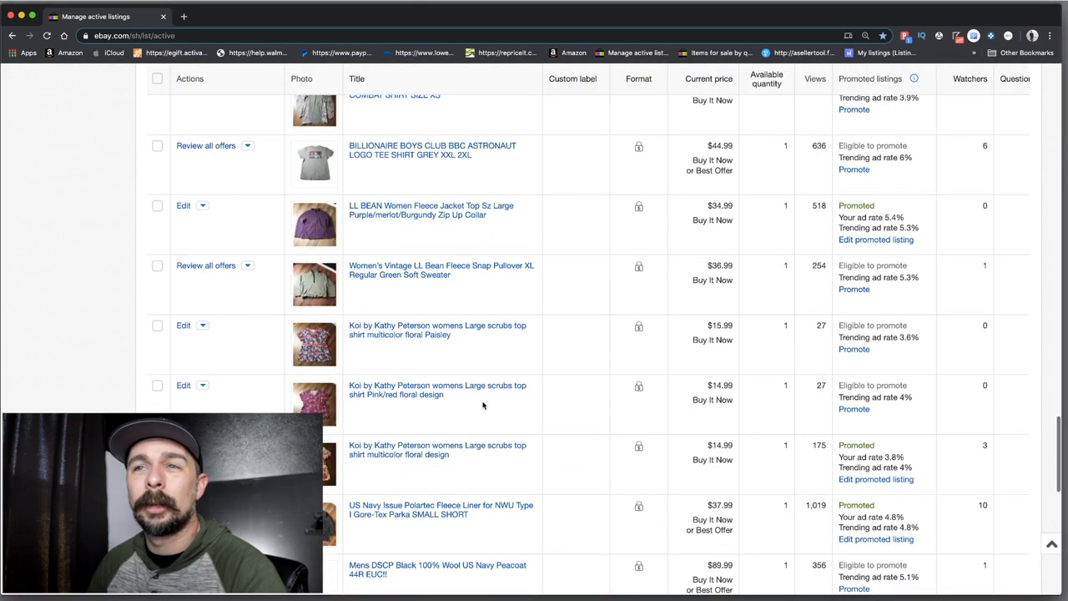
scroll(down, 3)
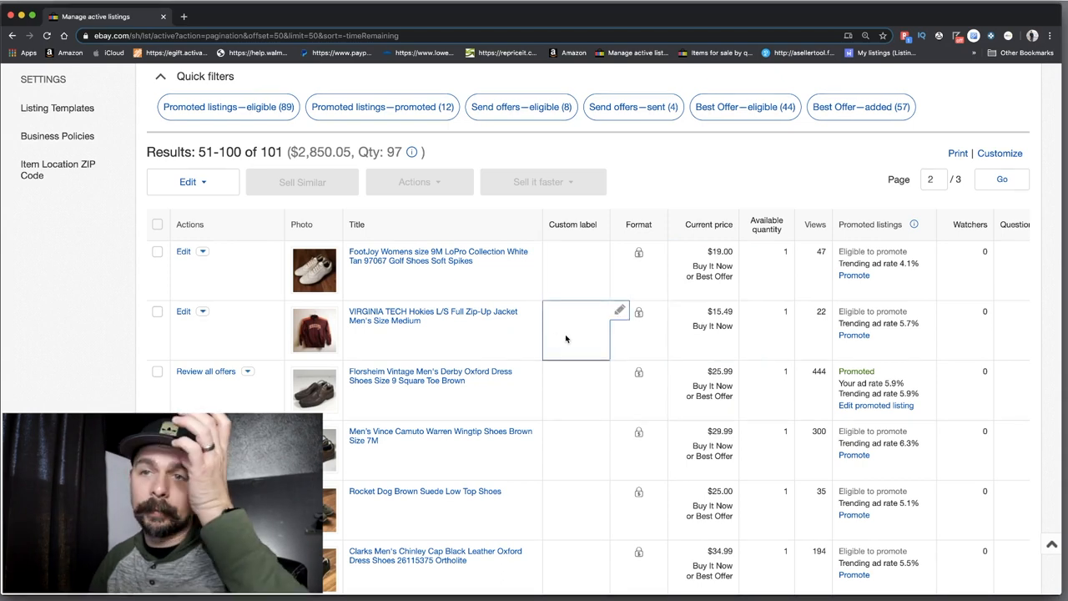
scroll(down, 3)
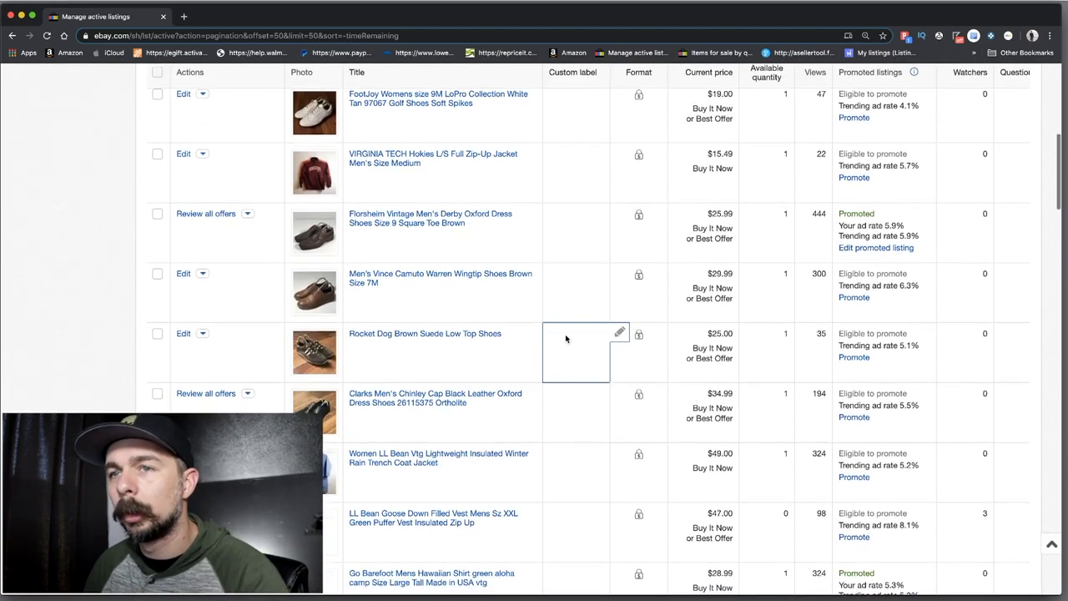
scroll(down, 3)
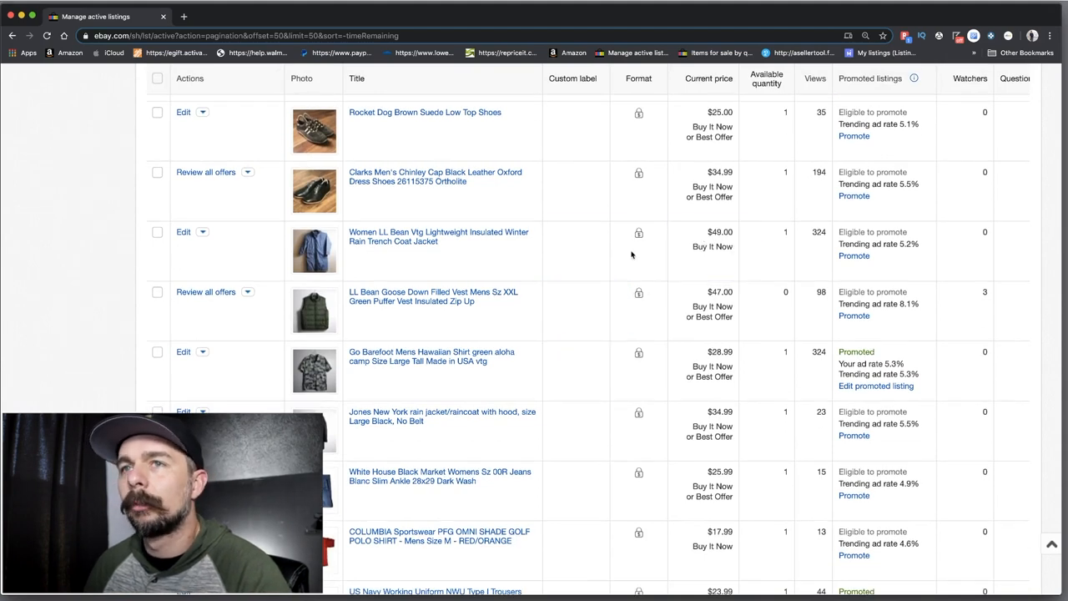
mouse_move(458, 248)
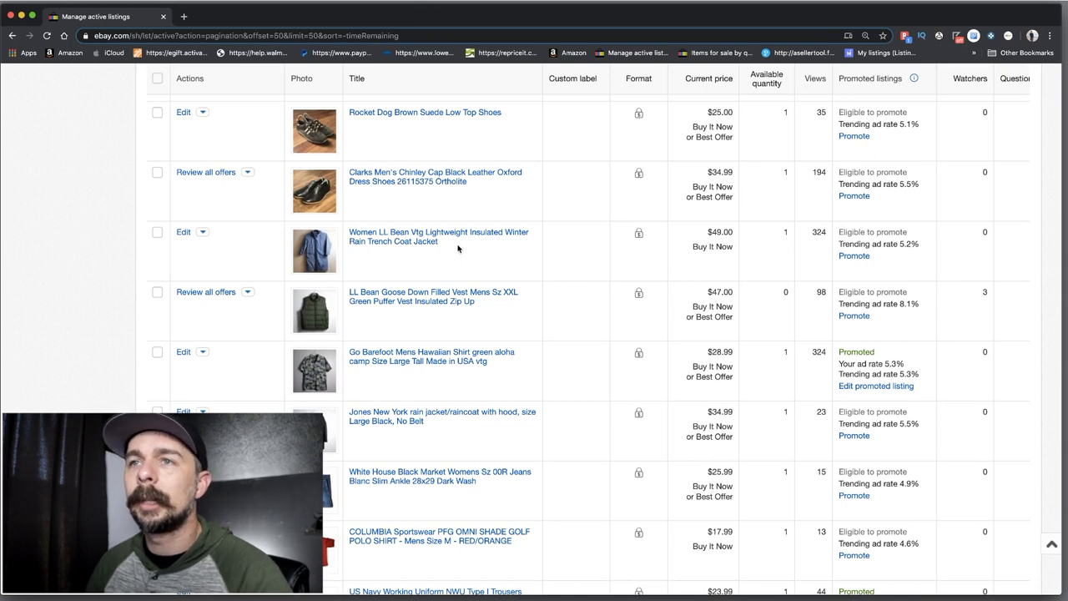
mouse_move(475, 245)
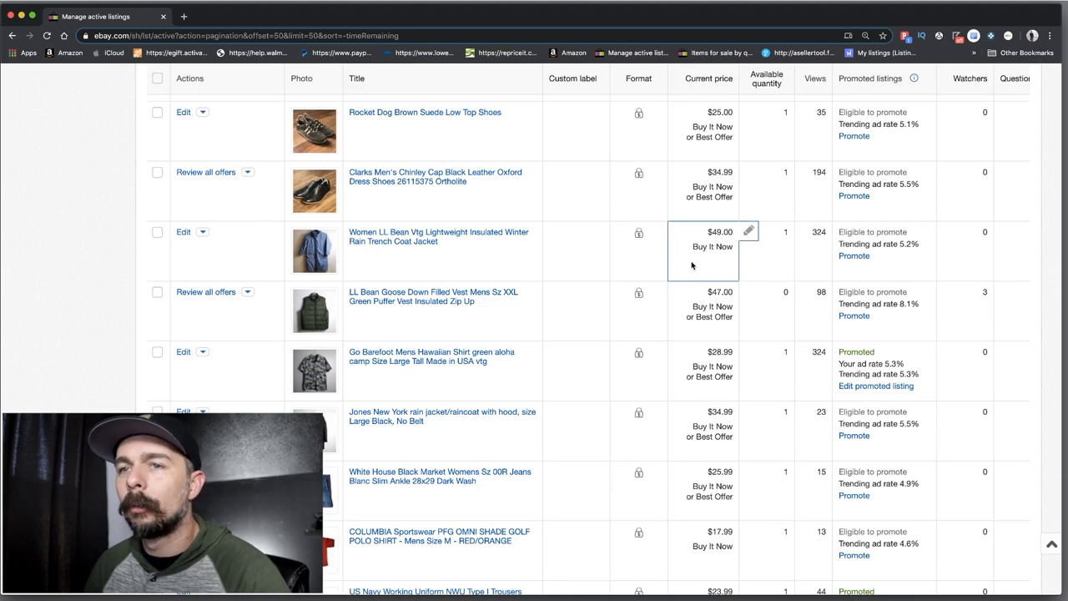
scroll(down, 3)
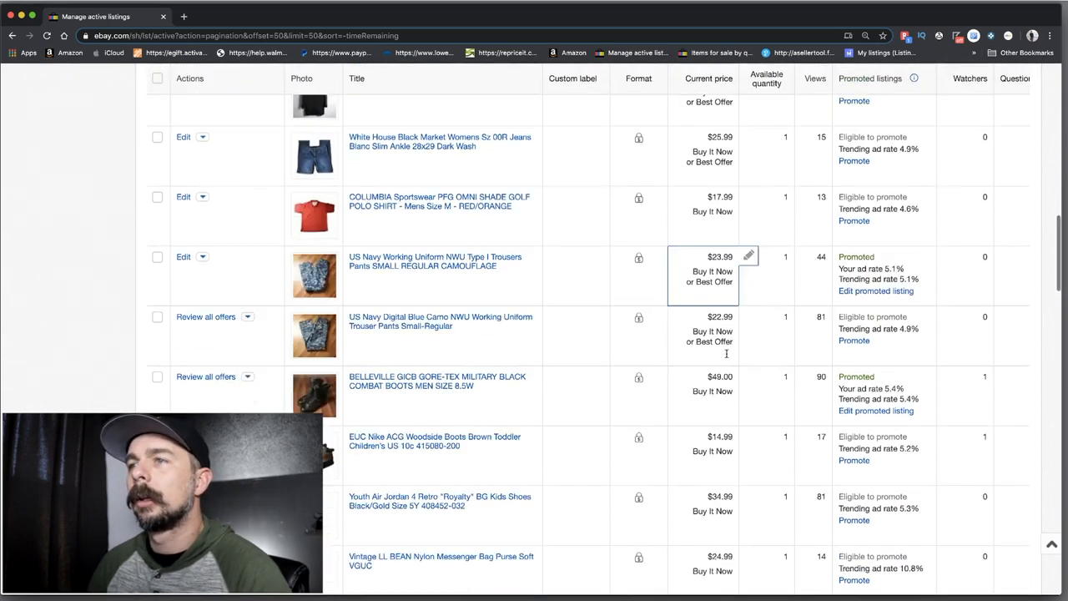
scroll(down, 3)
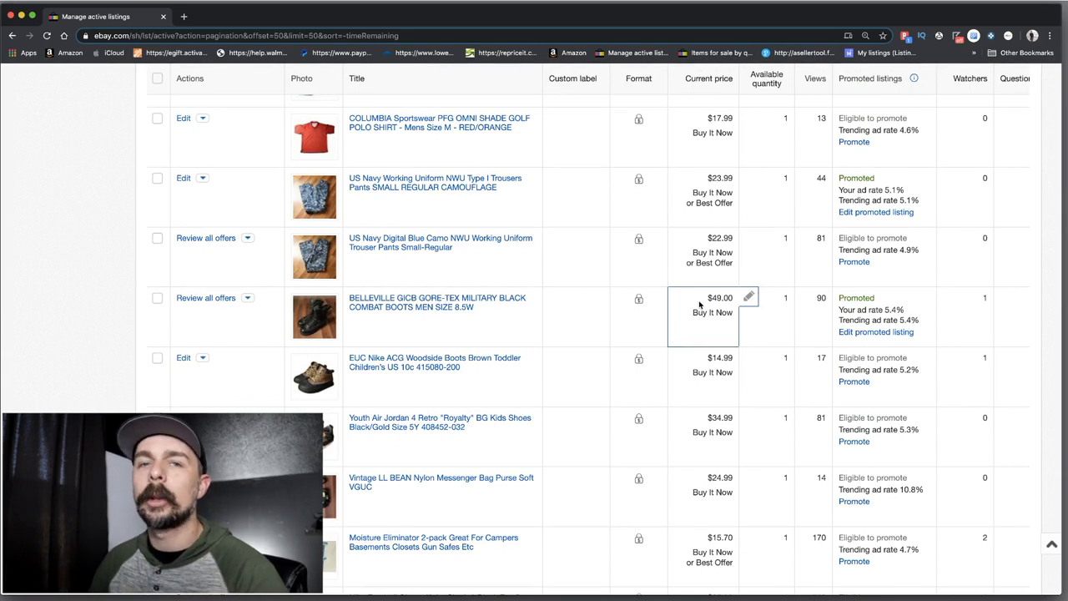
mouse_move(684, 327)
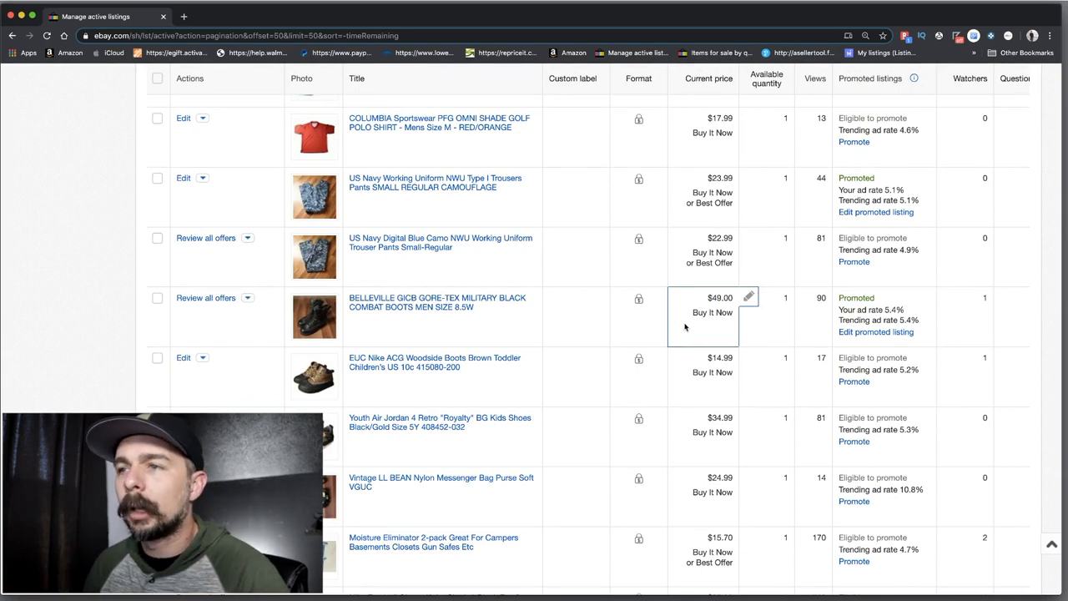
scroll(down, 3)
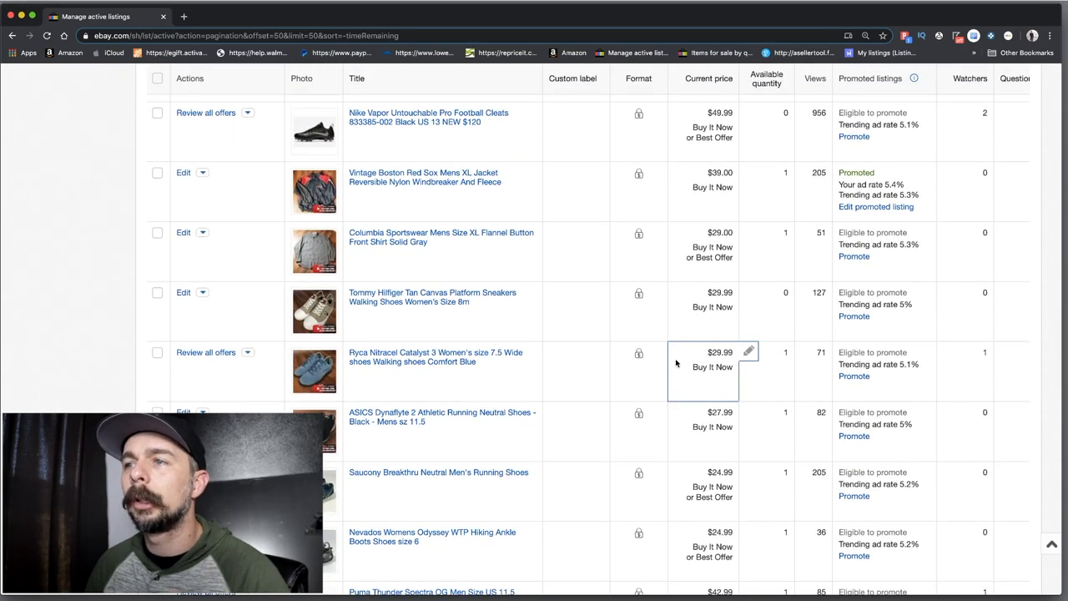
scroll(down, 3)
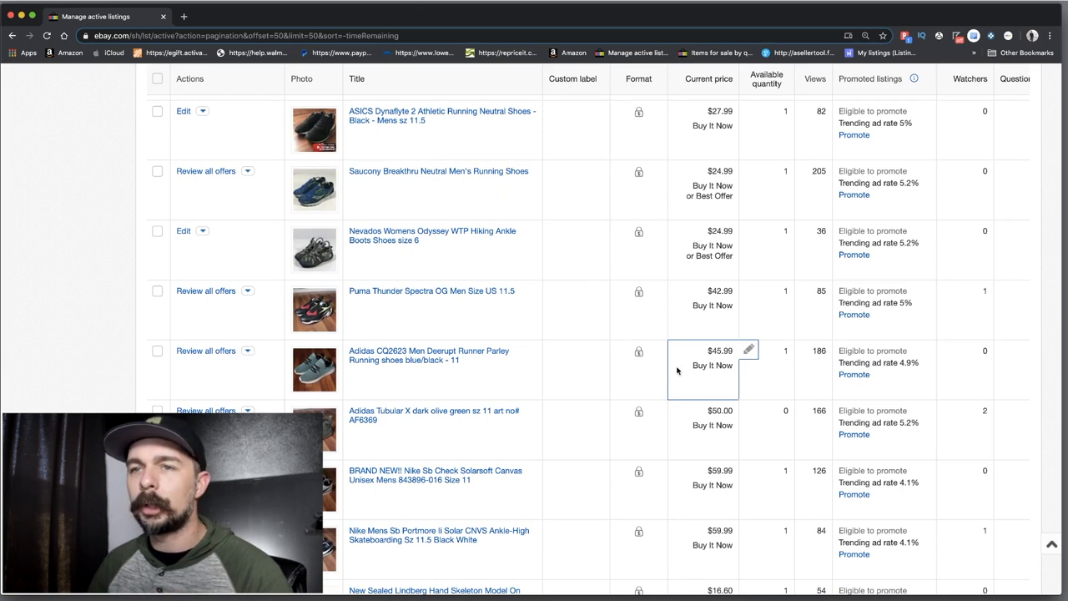
scroll(down, 3)
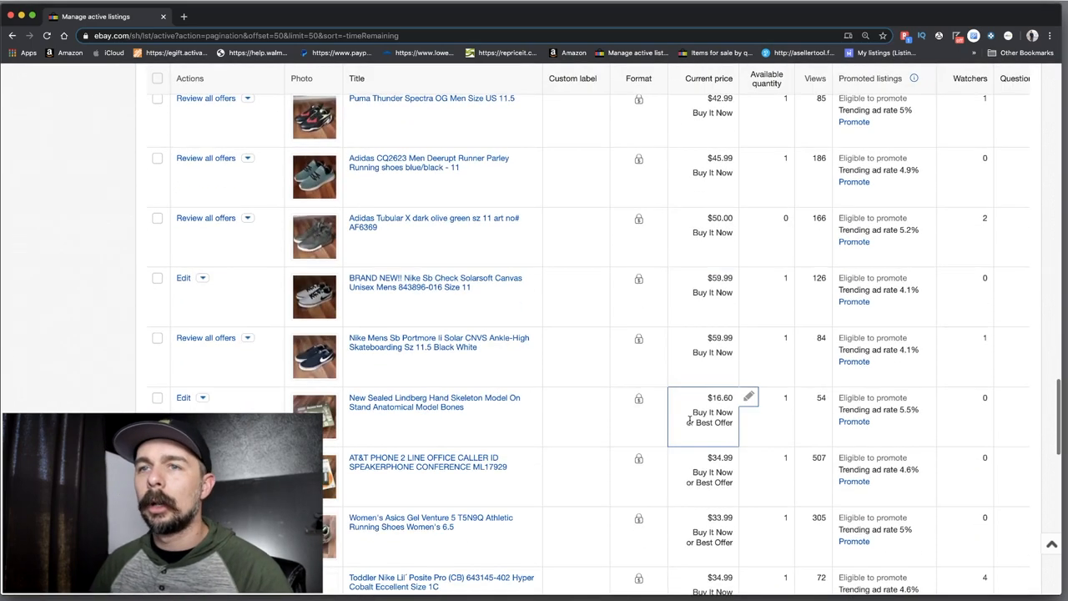
scroll(down, 3)
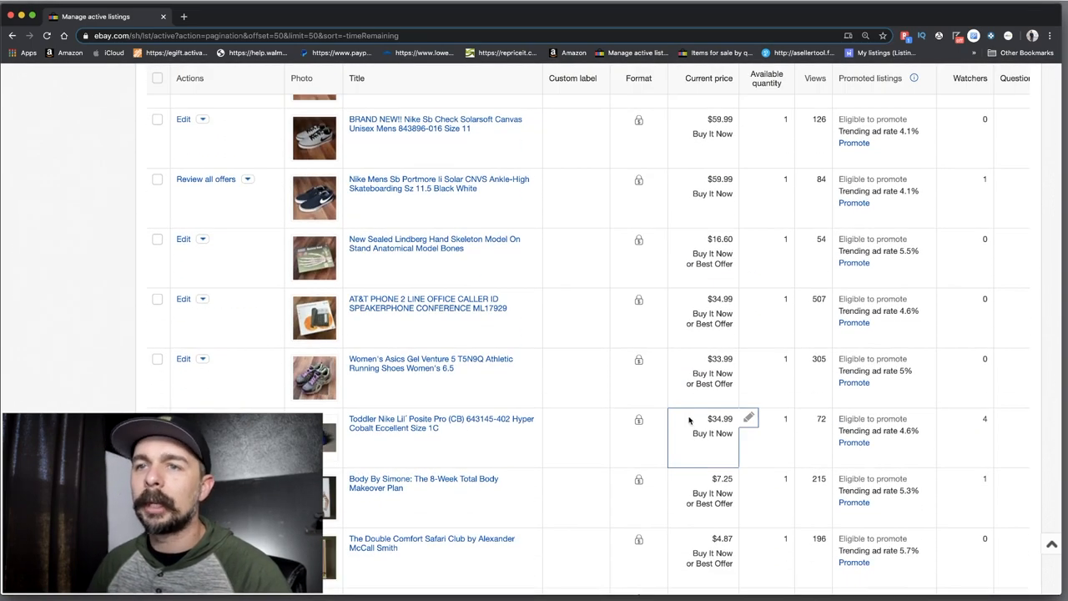
scroll(down, 3)
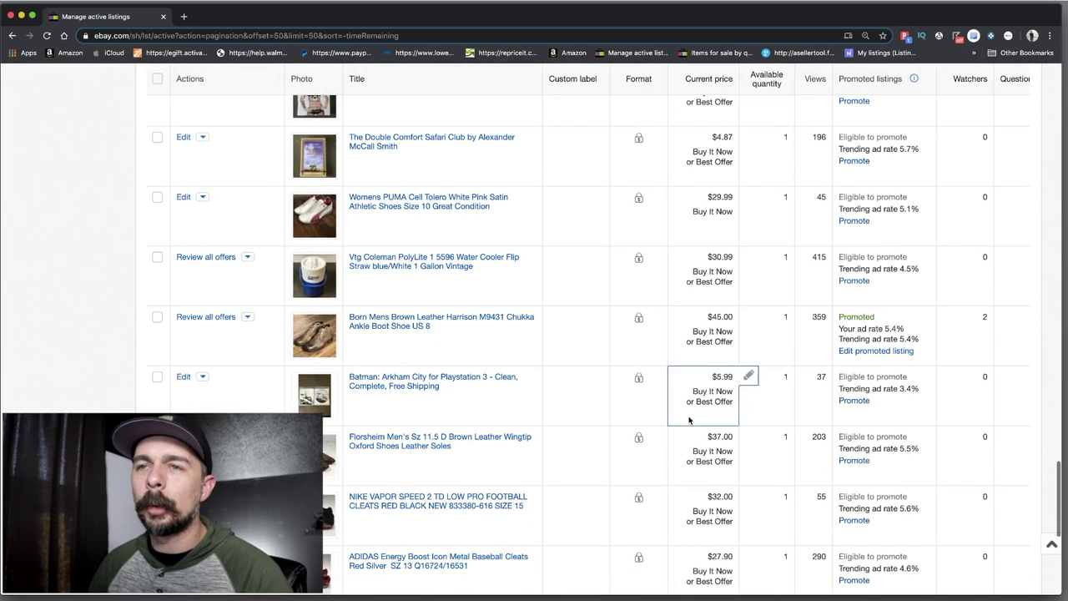
scroll(down, 3)
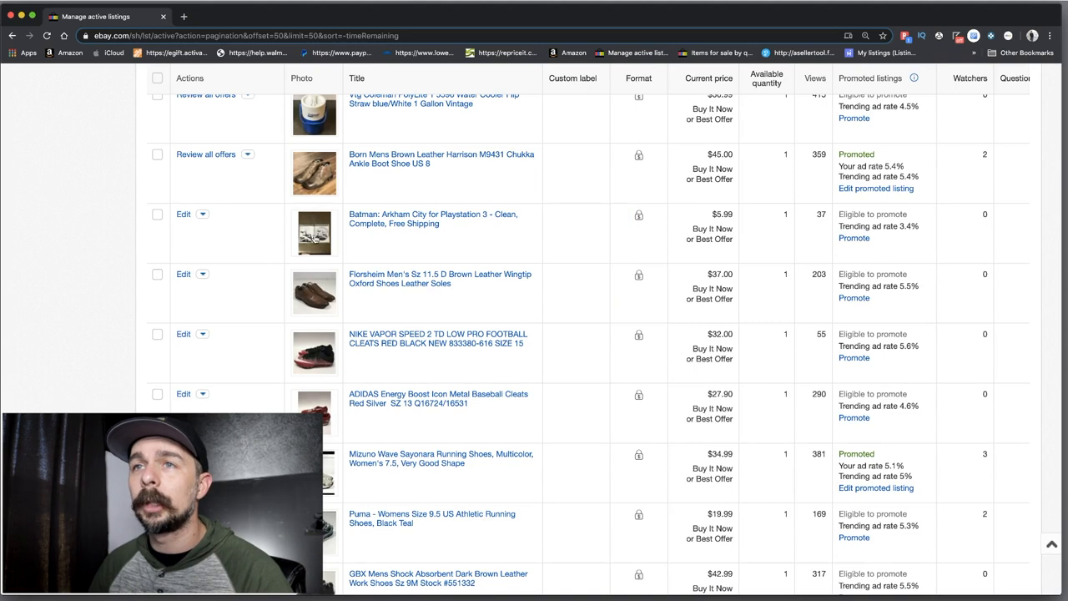
mouse_move(509, 223)
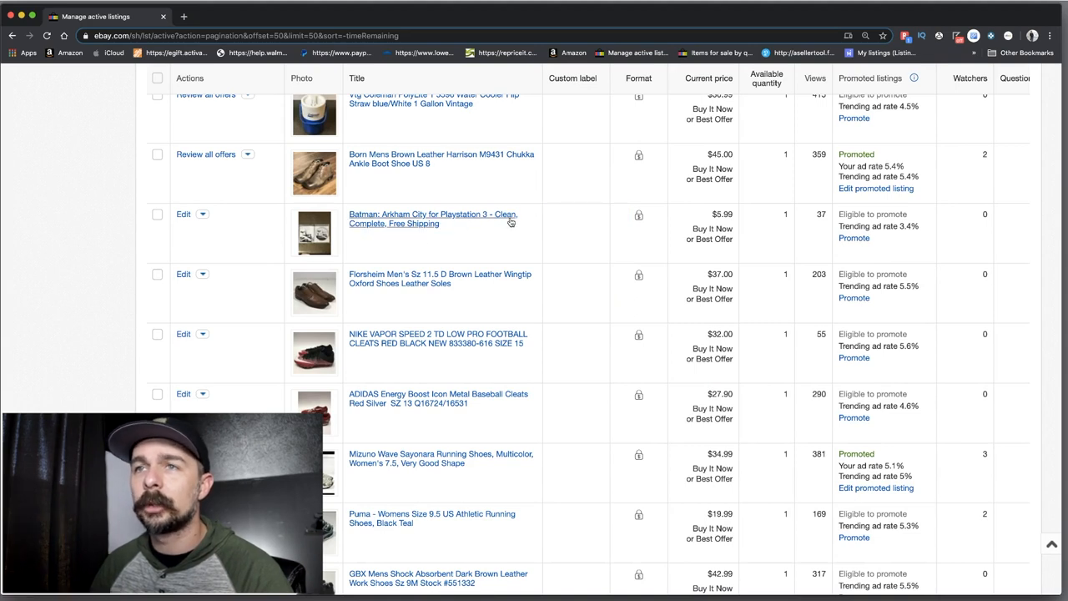
click(571, 233)
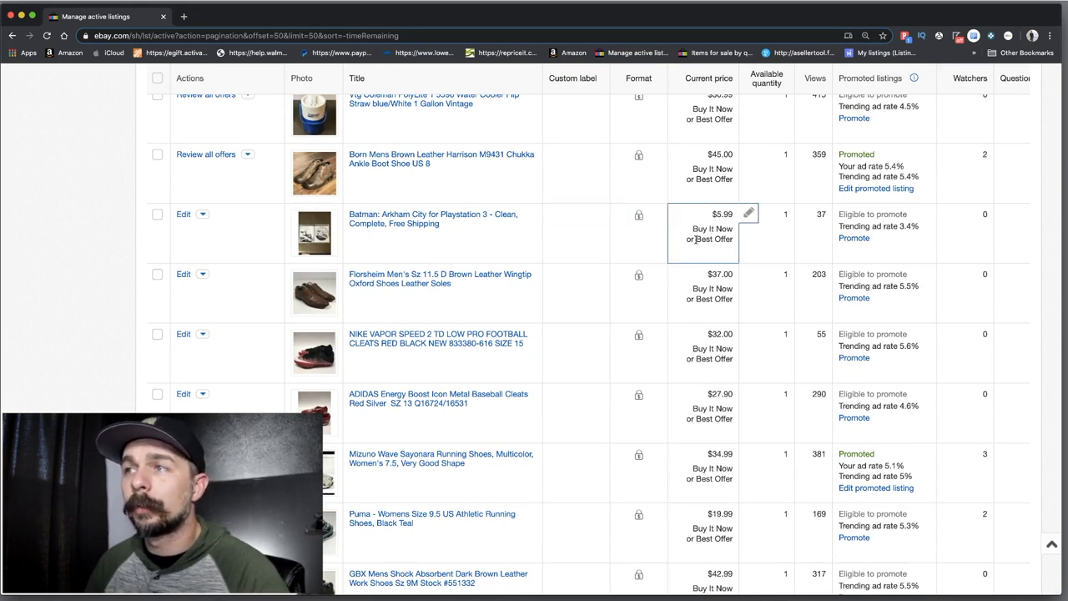
scroll(down, 3)
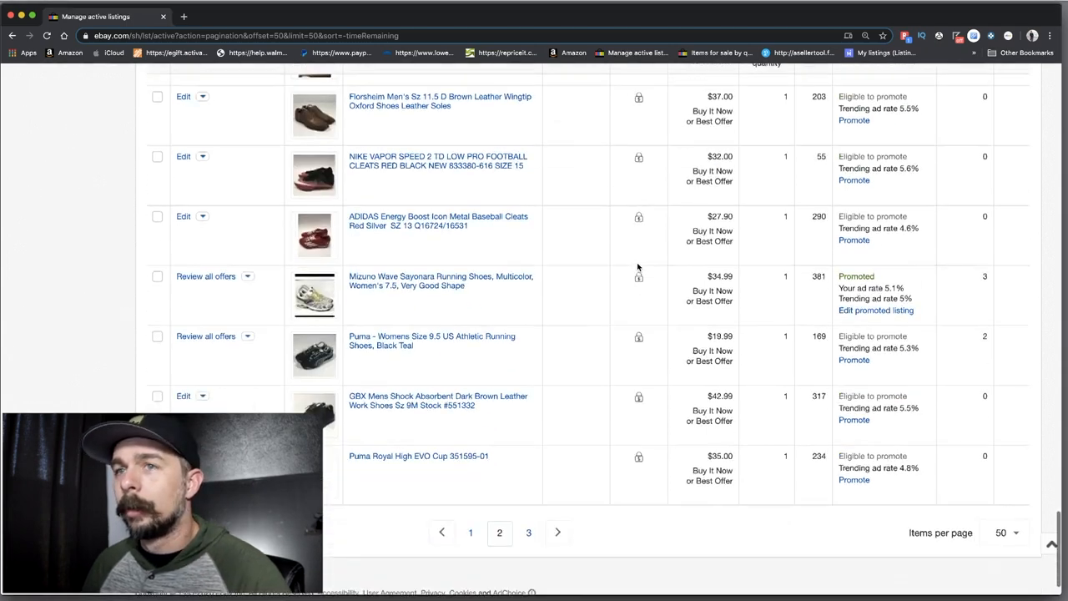
Go to listings page 3, holding only the $35 Puma Trainers Sneakers Women's size 8
click(528, 531)
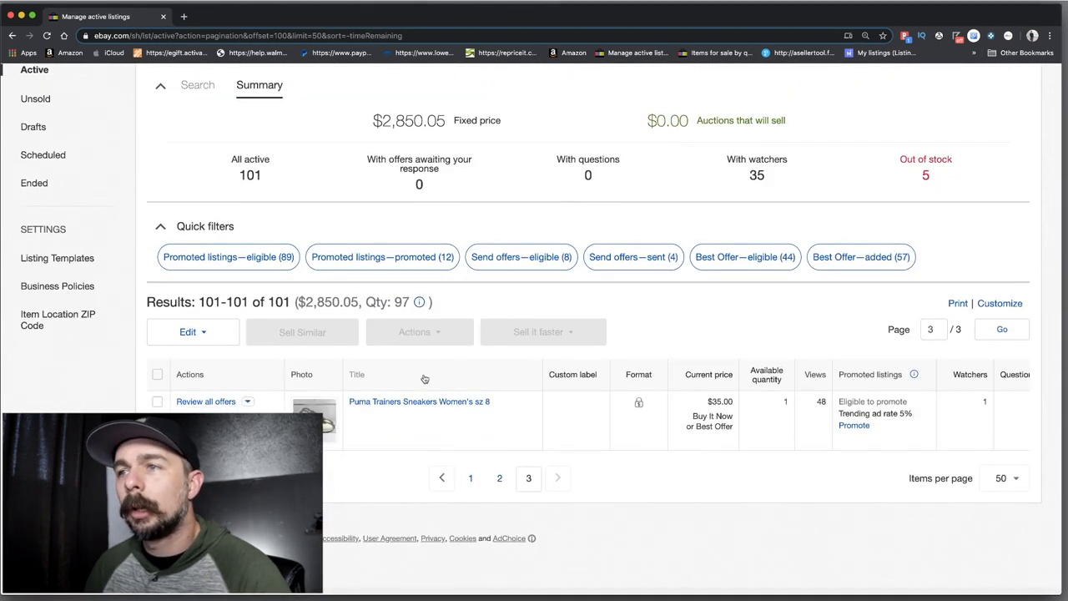
click(576, 409)
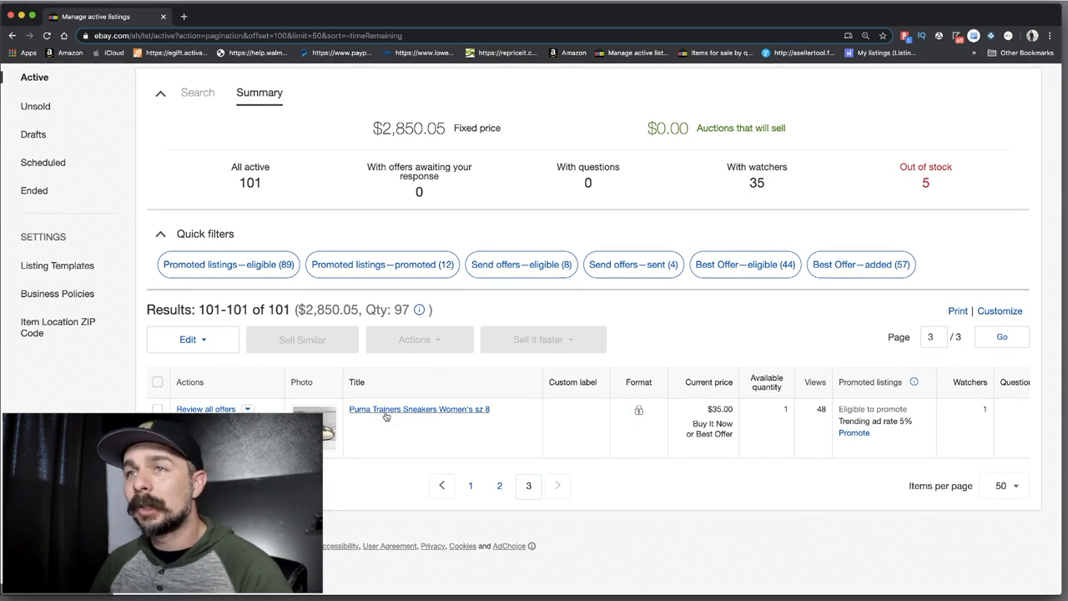
scroll(up, 3)
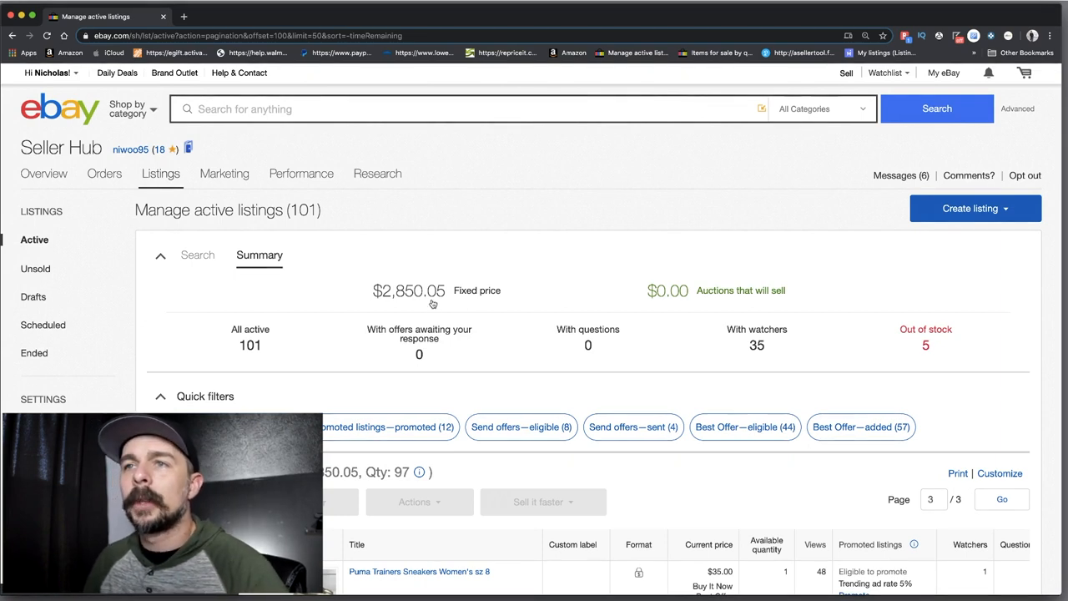
mouse_move(376, 301)
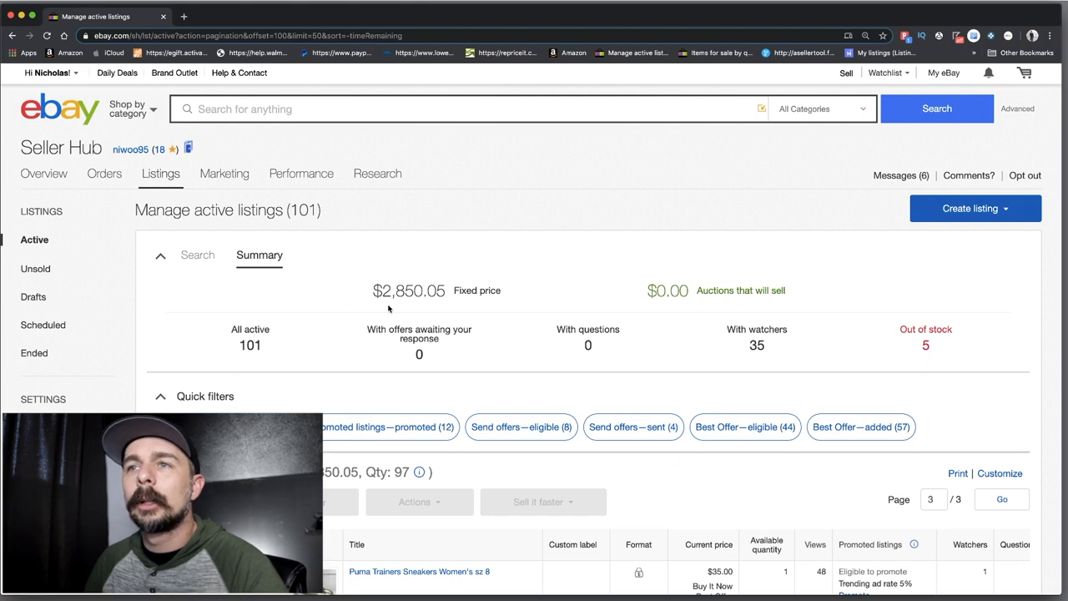
mouse_move(471, 297)
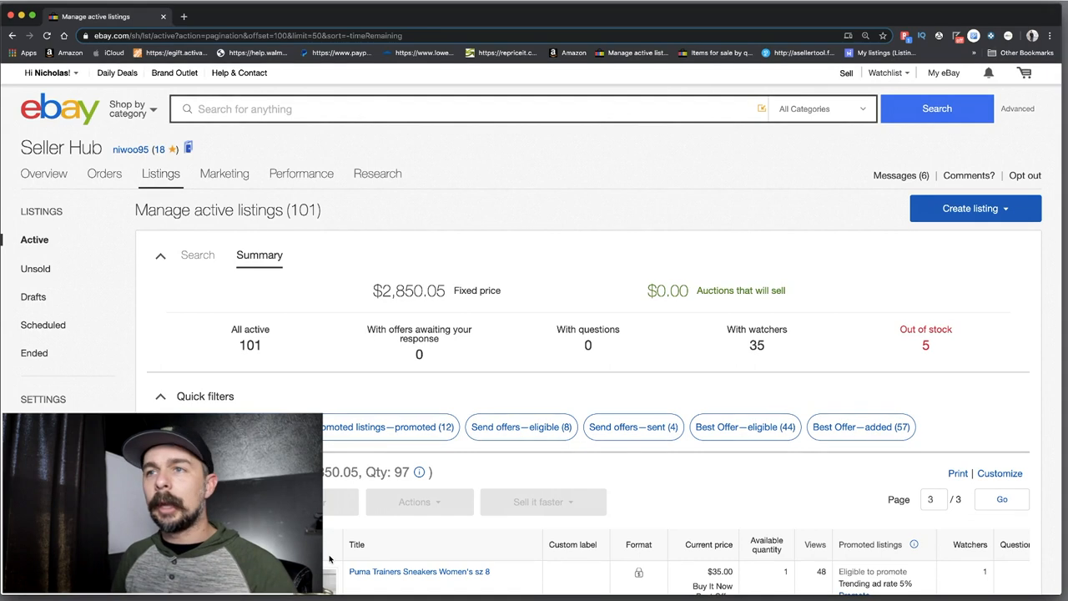
Scroll the last listings page to review the $35 Puma Trainers listing details
scroll(down, 3)
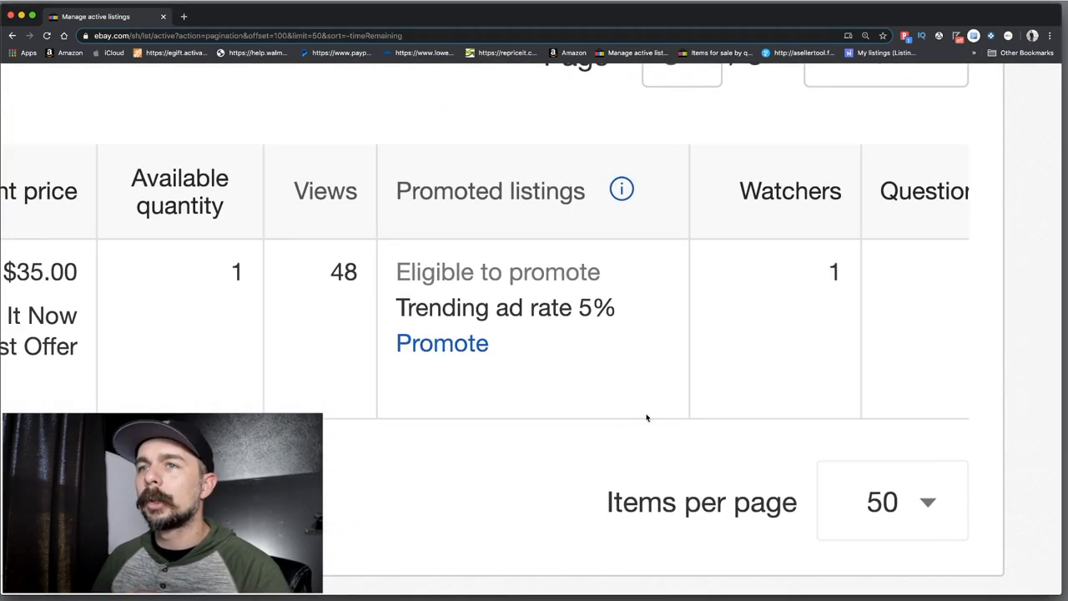
mouse_move(559, 335)
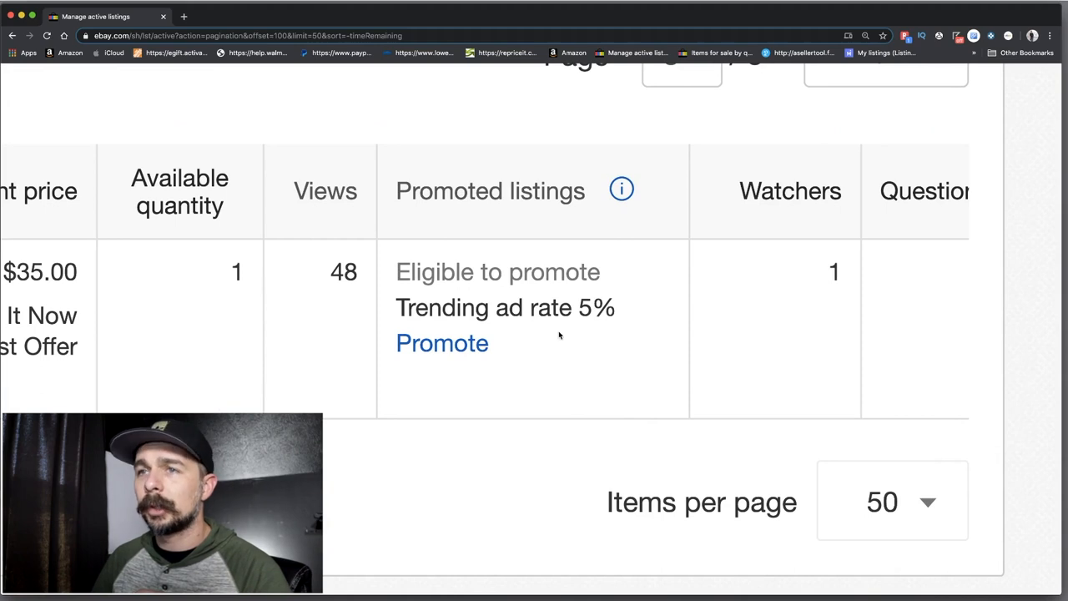
scroll(up, 3)
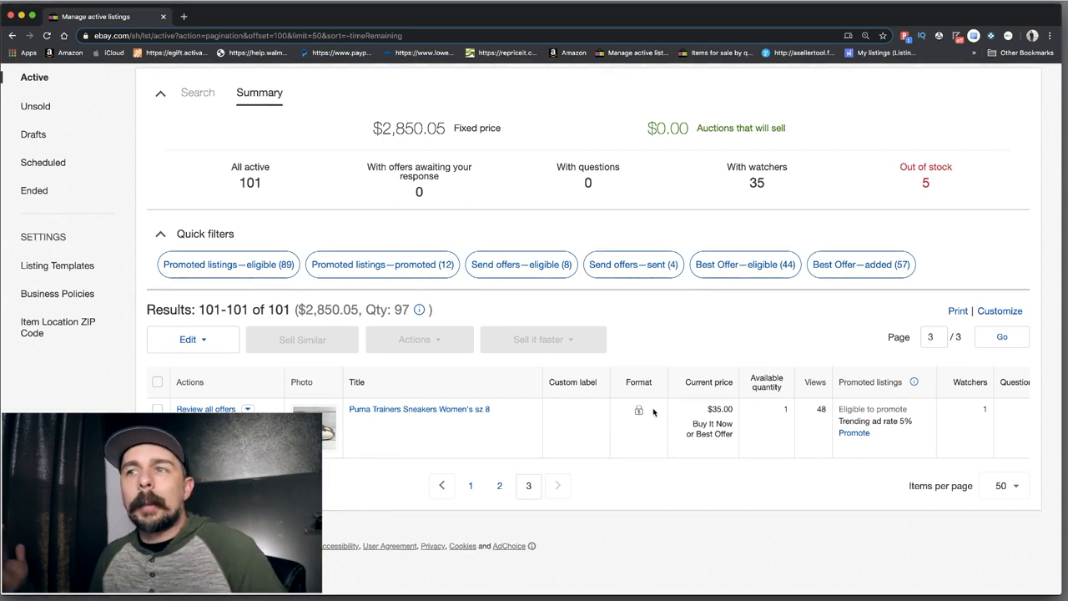
mouse_move(600, 466)
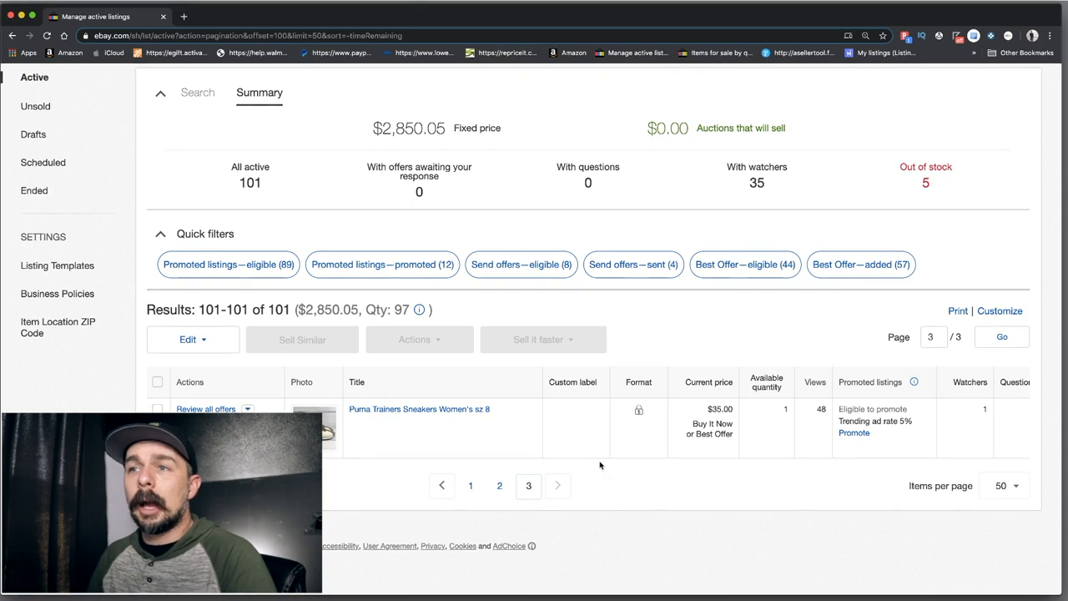